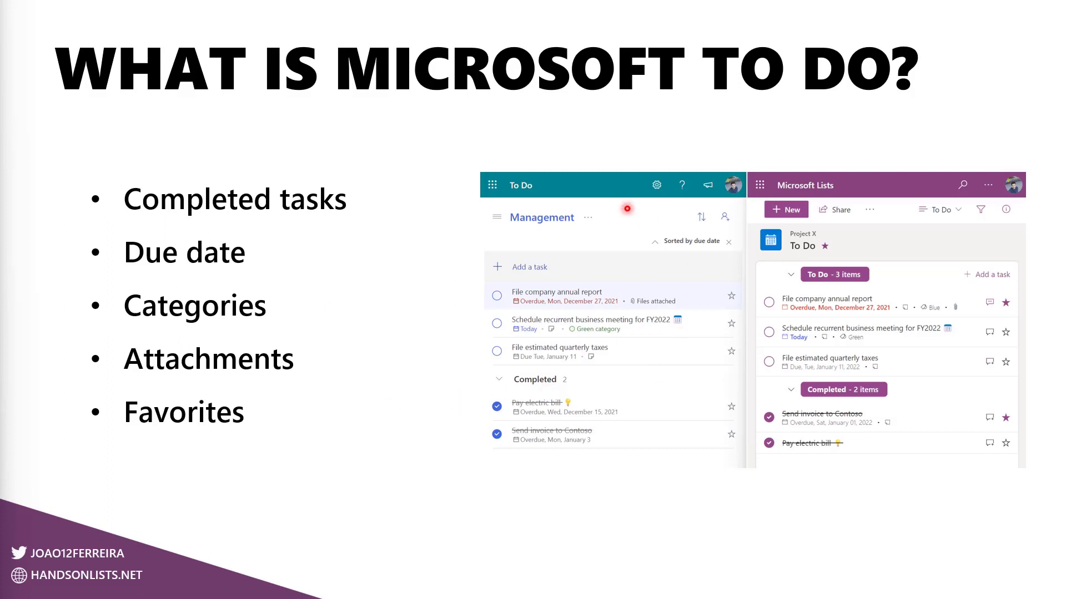
mouse_move(521, 330)
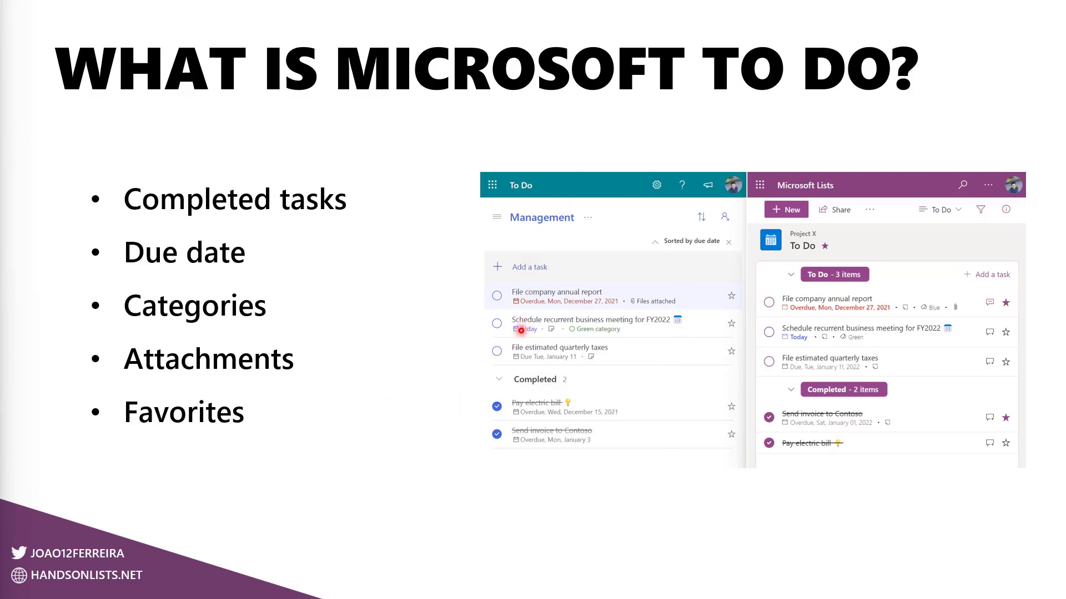
mouse_move(759, 545)
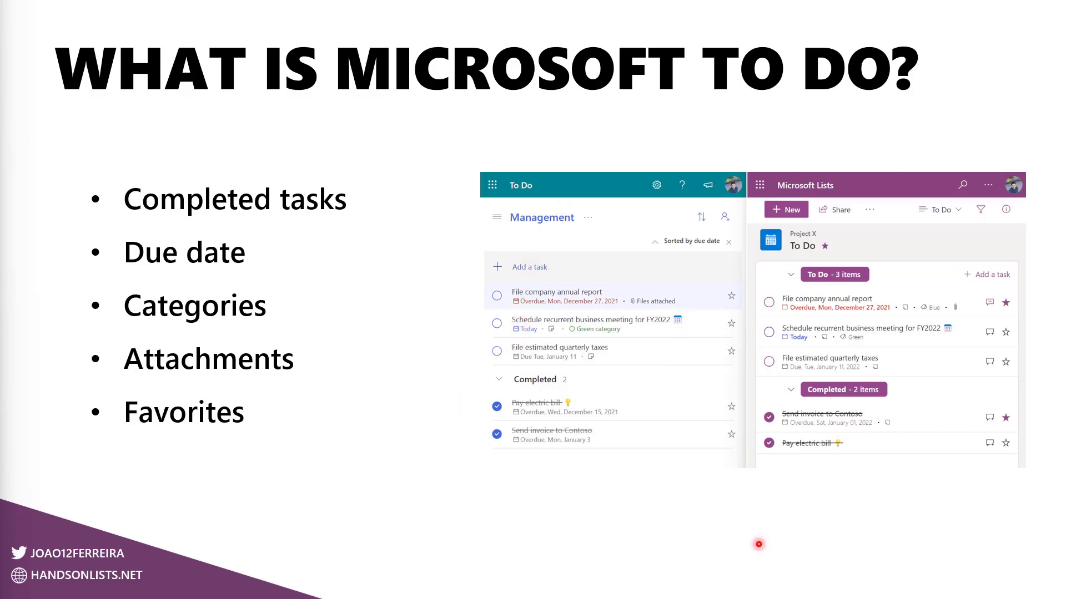
mouse_move(967, 503)
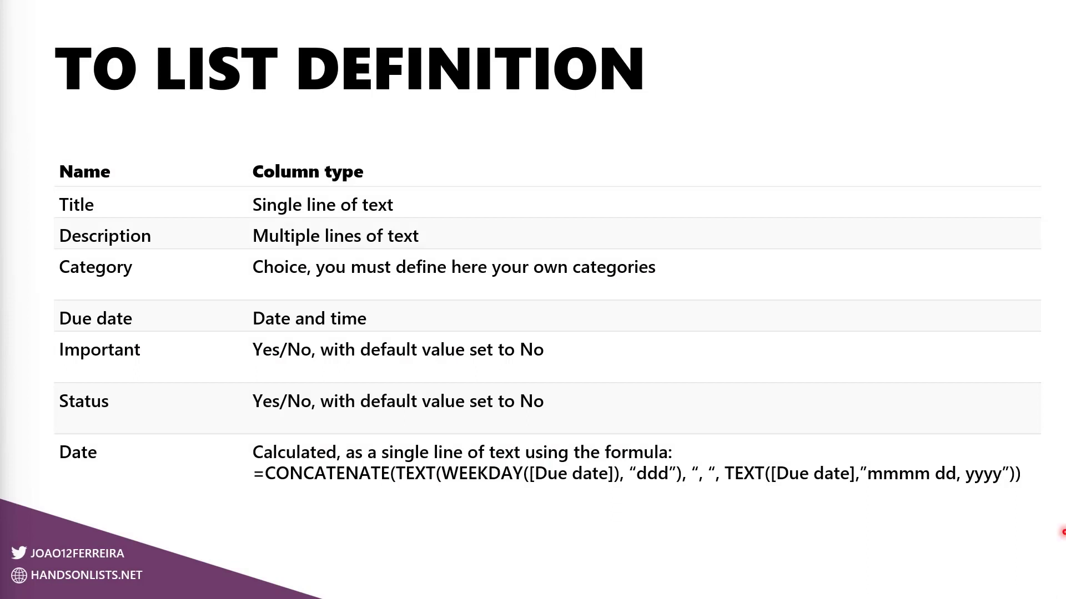
mouse_move(819, 478)
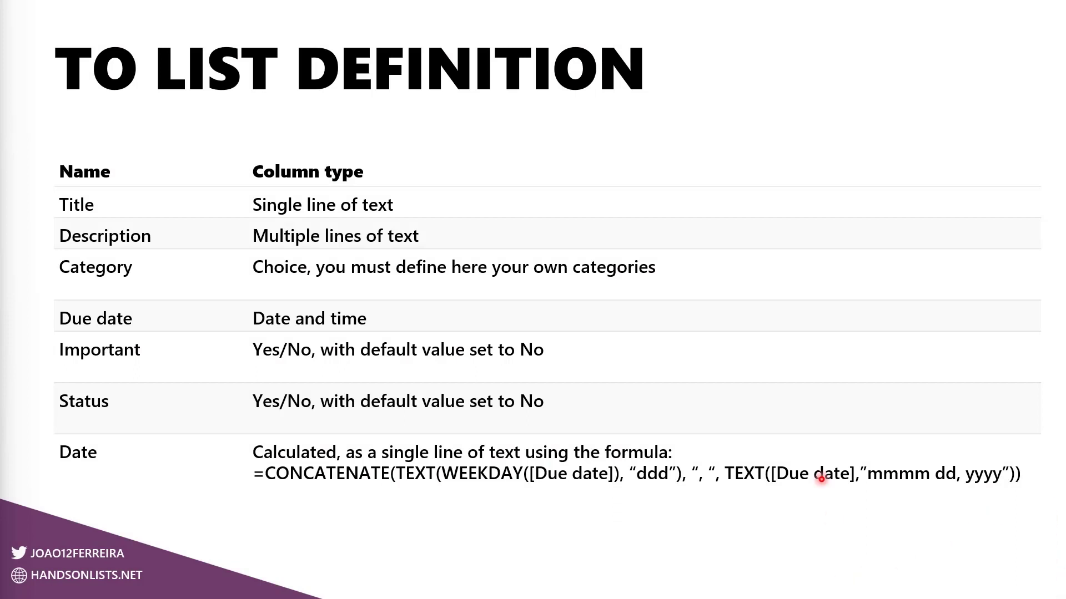
mouse_move(712, 450)
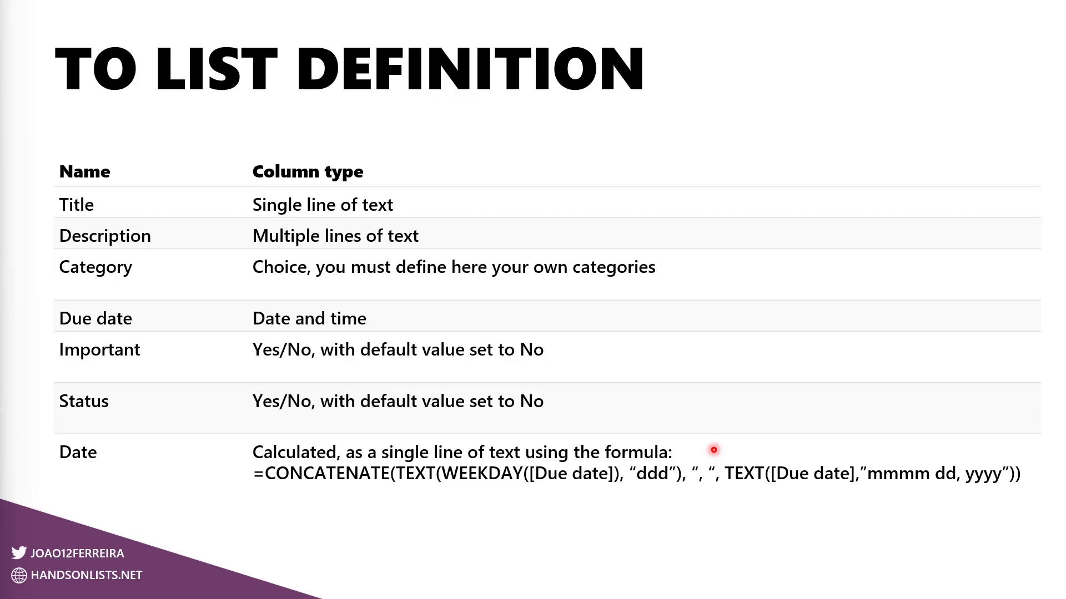
mouse_move(345, 506)
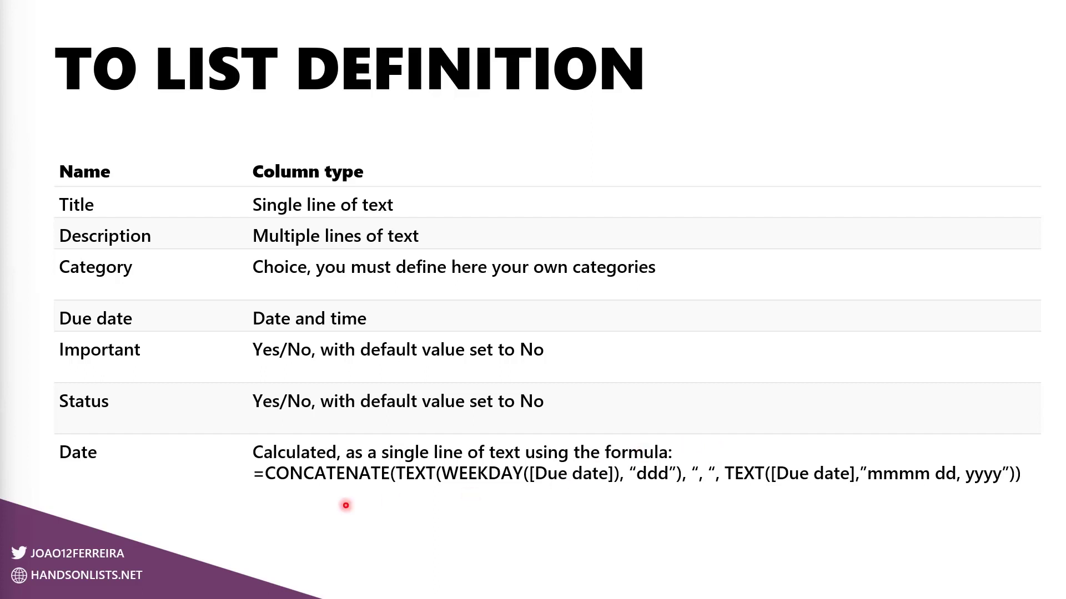
mouse_move(403, 517)
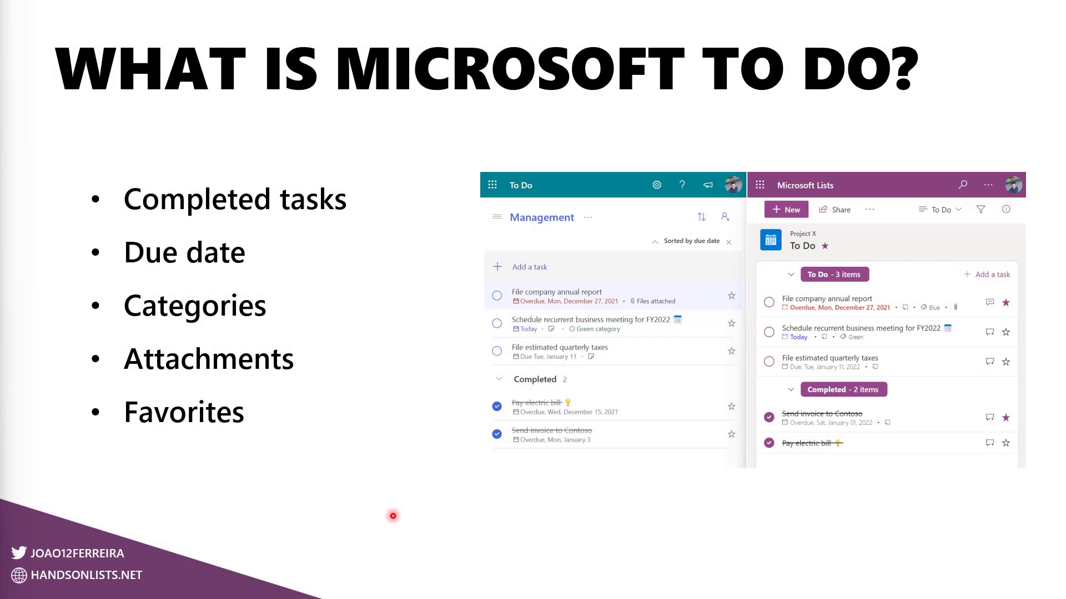
mouse_move(594, 313)
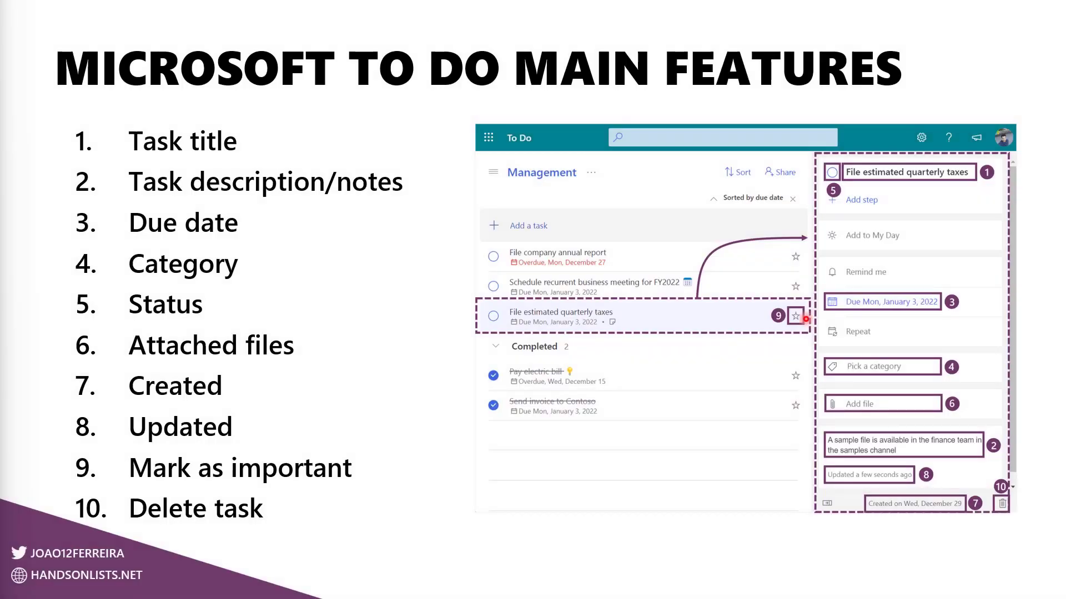
Step: Advance past 'Microsoft To Do Main Features' to the 'To List Definition' slide
key(right)
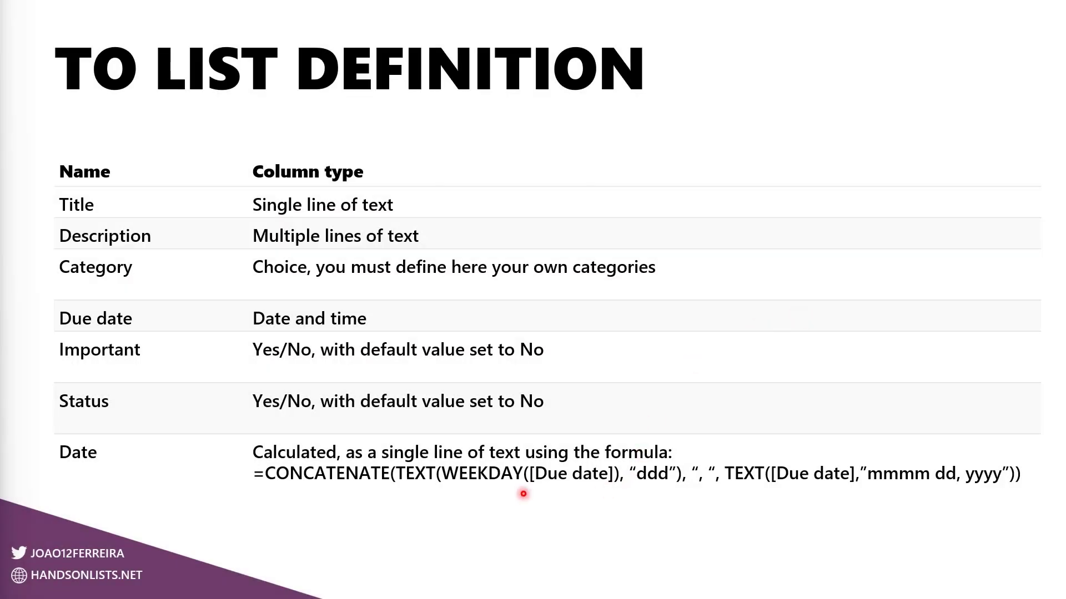
mouse_move(677, 489)
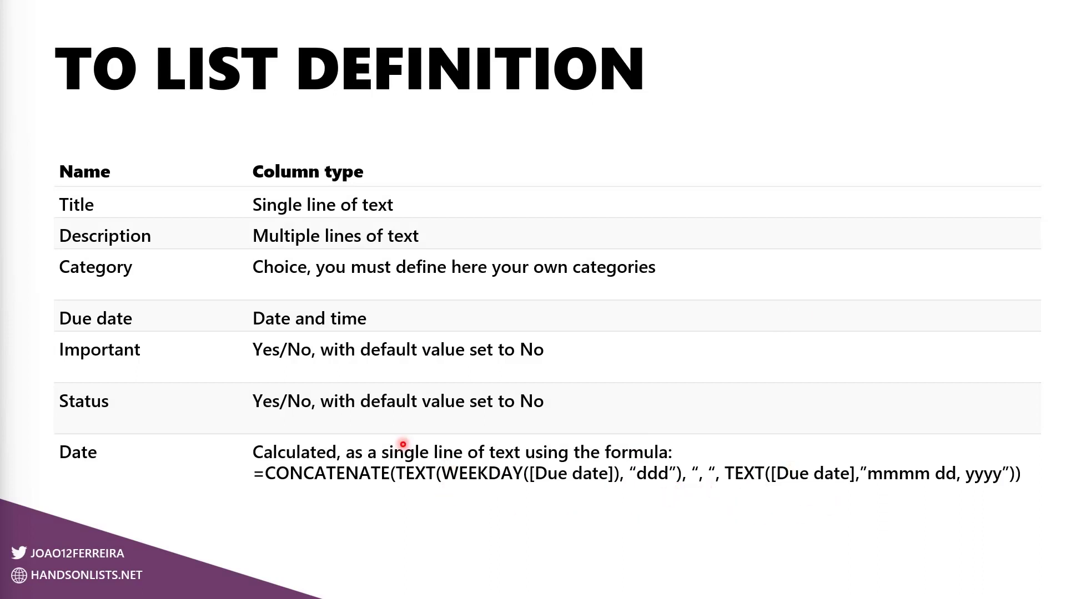
mouse_move(121, 313)
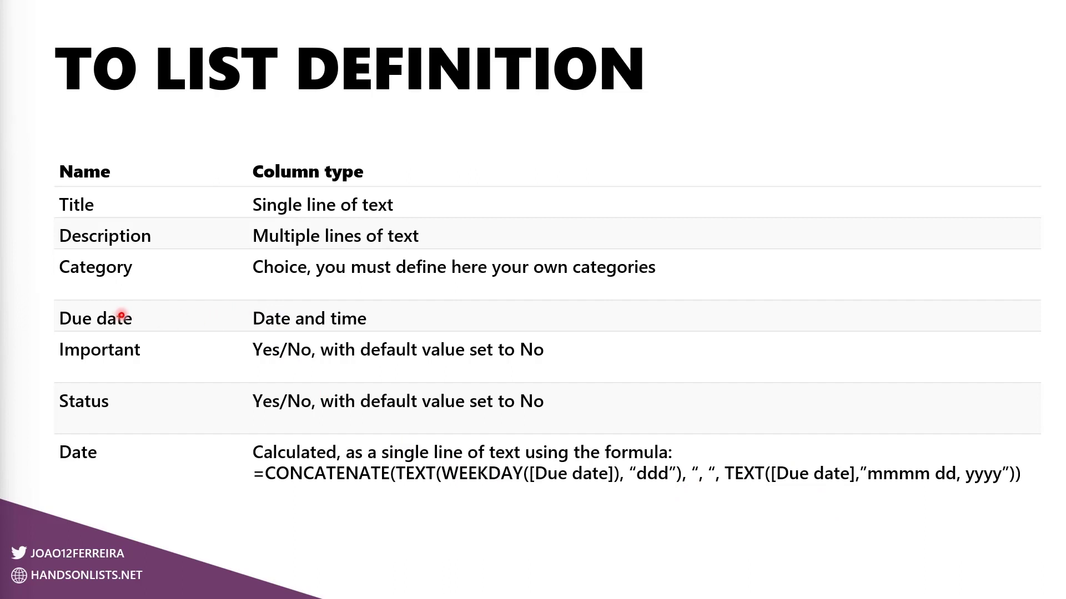
mouse_move(221, 402)
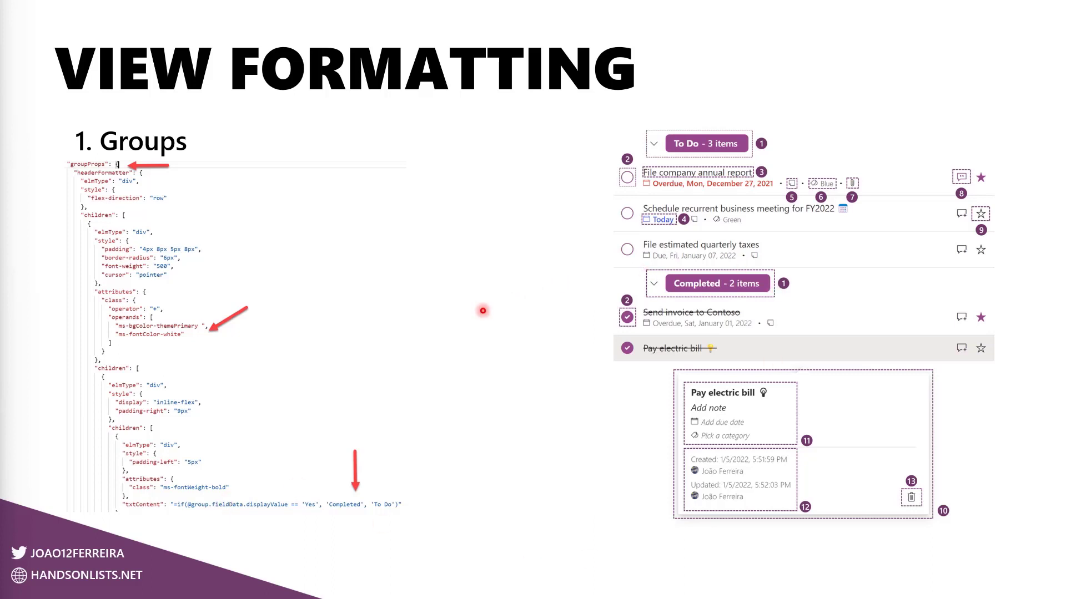
mouse_move(482, 364)
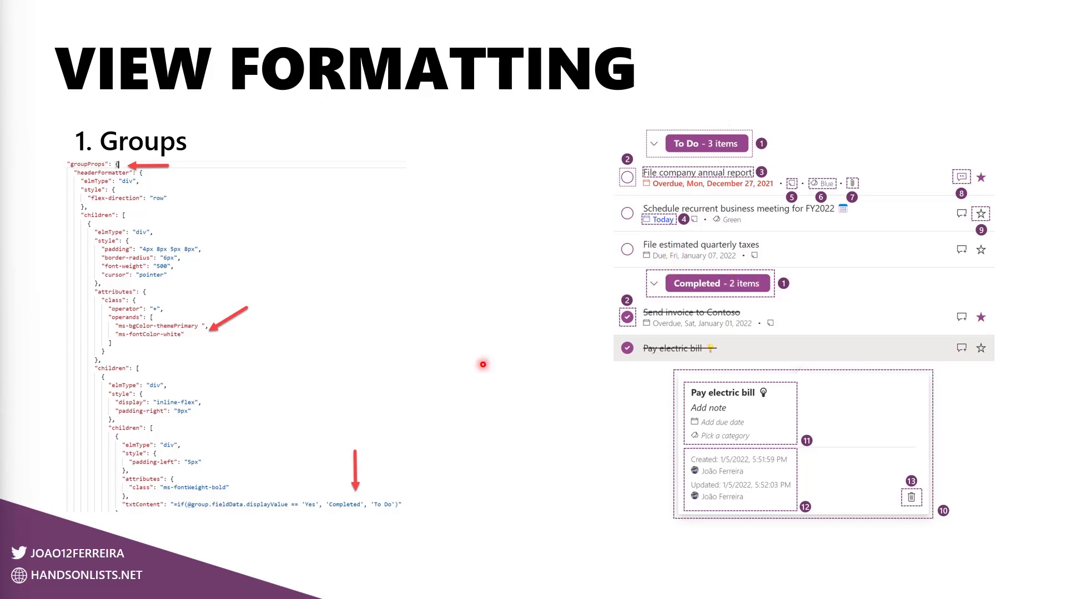
mouse_move(196, 342)
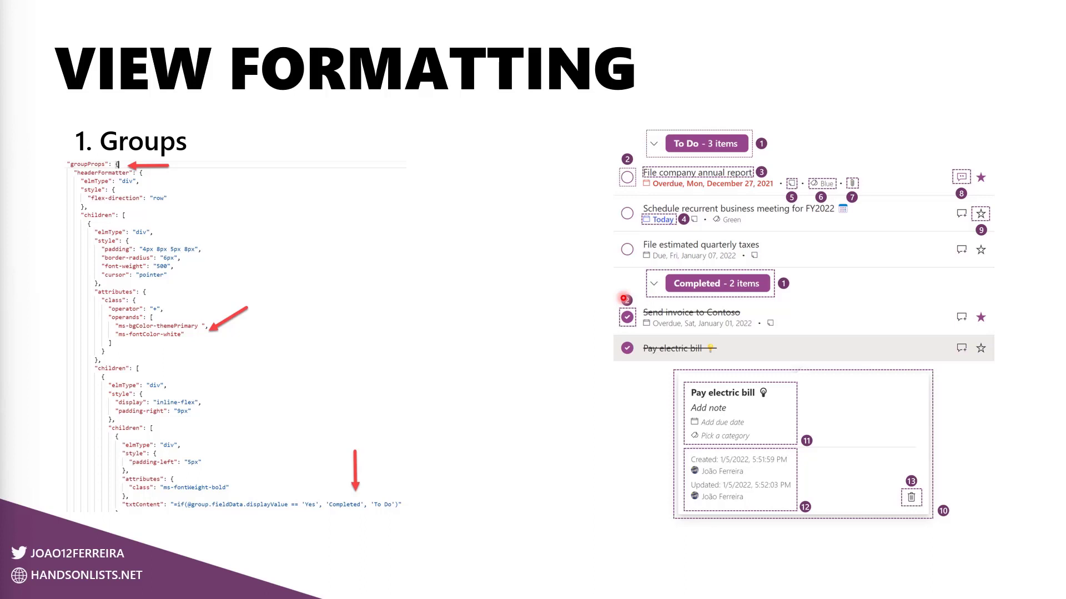
mouse_move(442, 413)
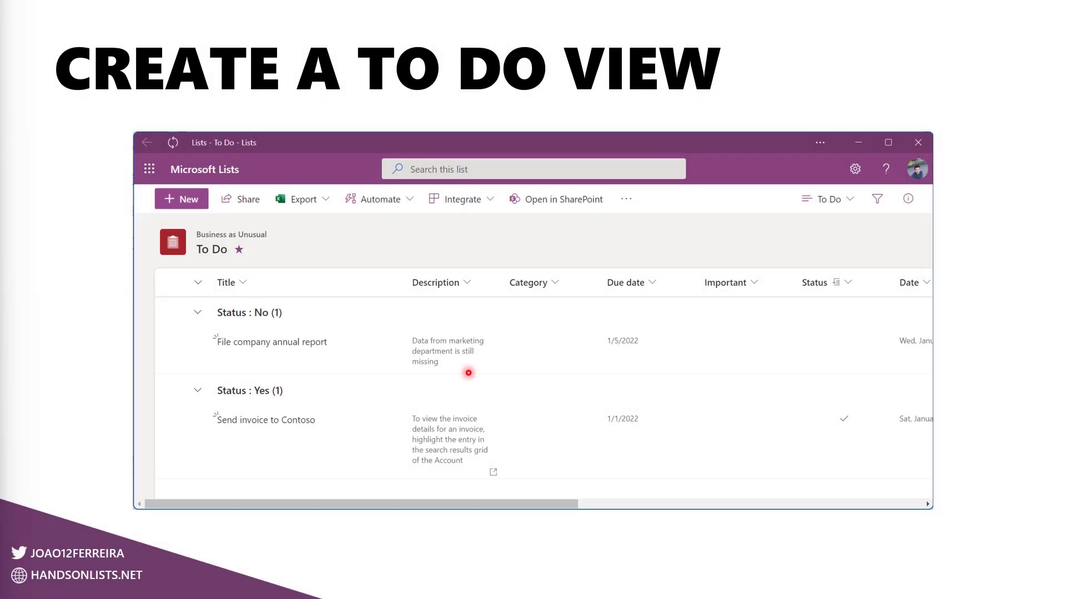
mouse_move(220, 333)
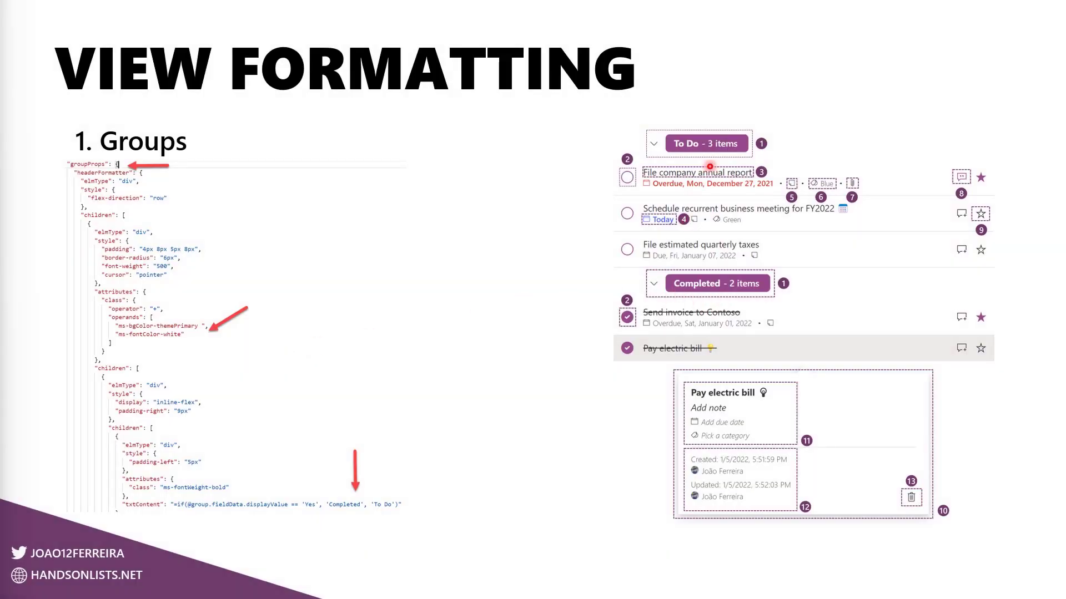
mouse_move(458, 440)
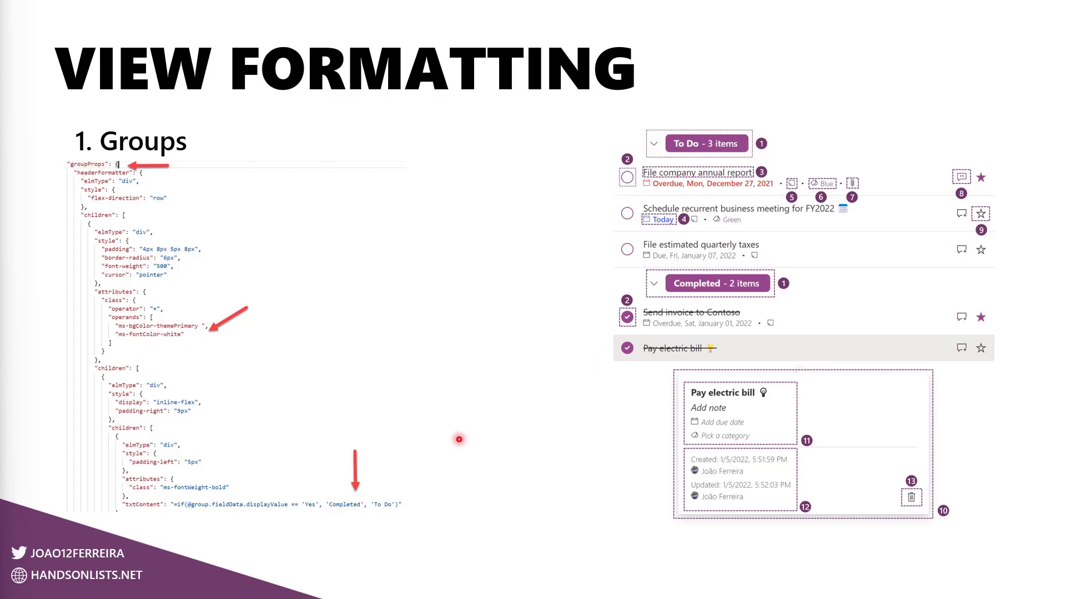
mouse_move(310, 520)
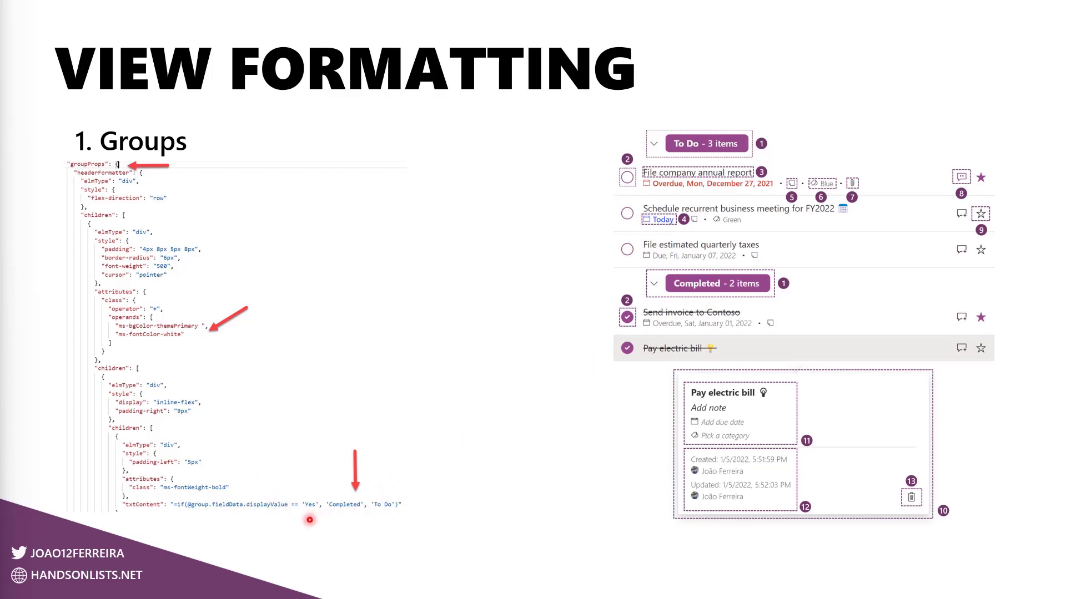
mouse_move(285, 520)
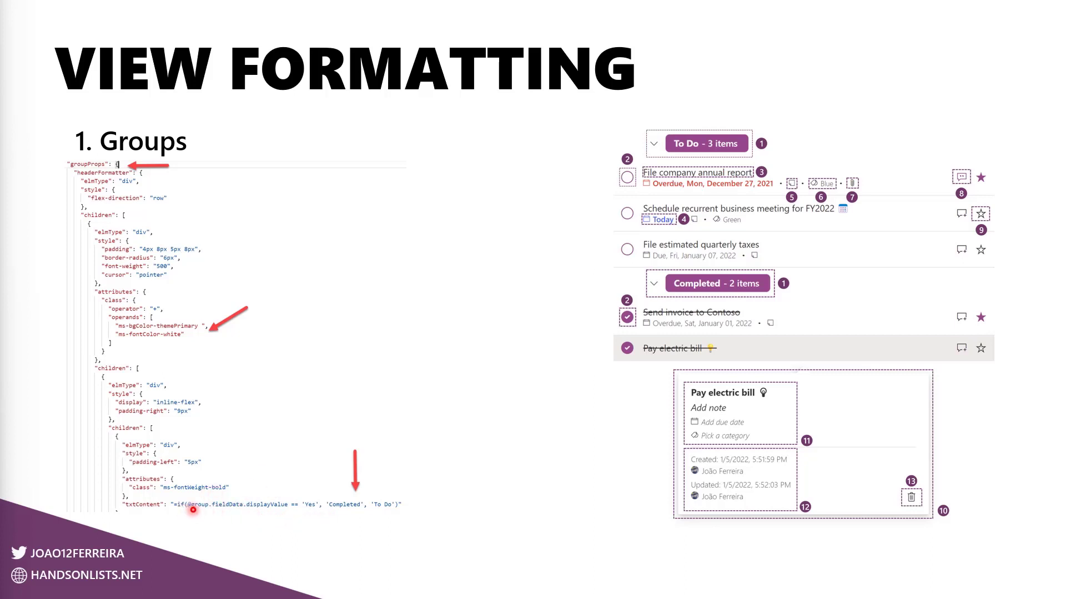
mouse_move(278, 514)
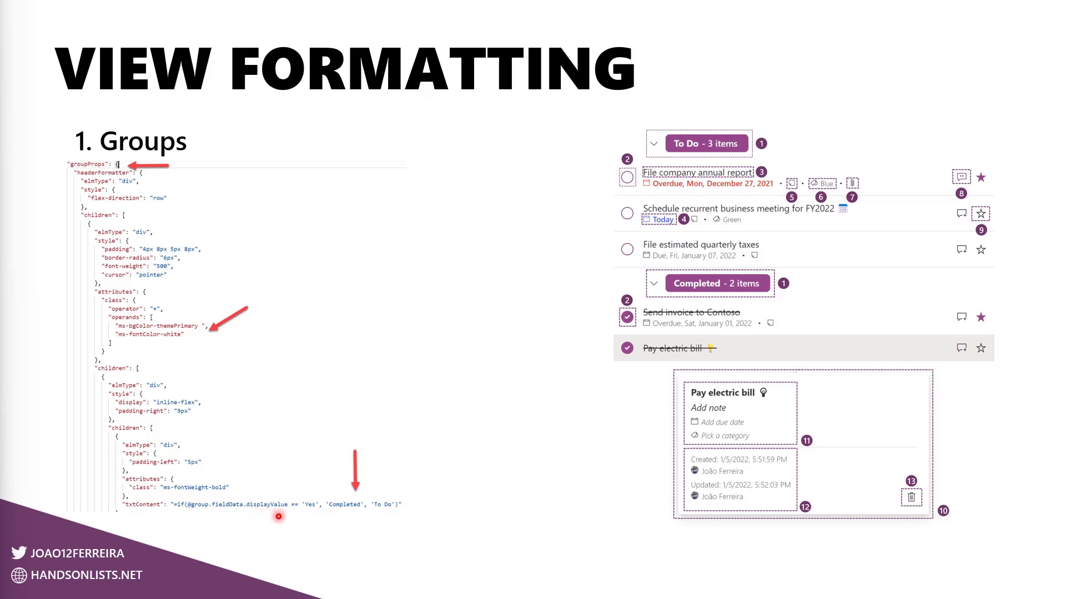
mouse_move(352, 509)
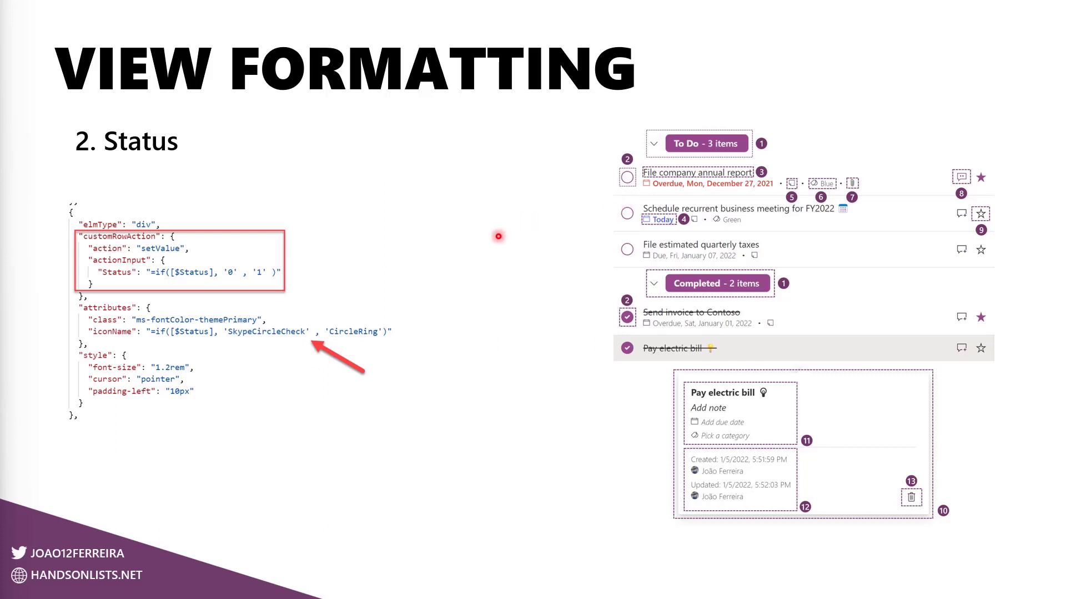
mouse_move(230, 297)
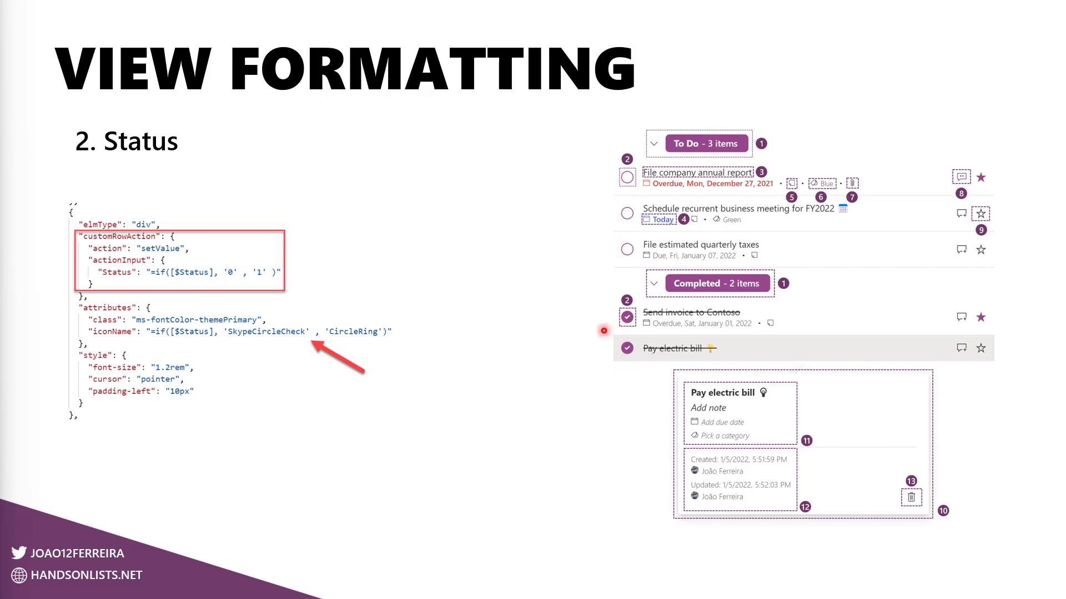
mouse_move(609, 300)
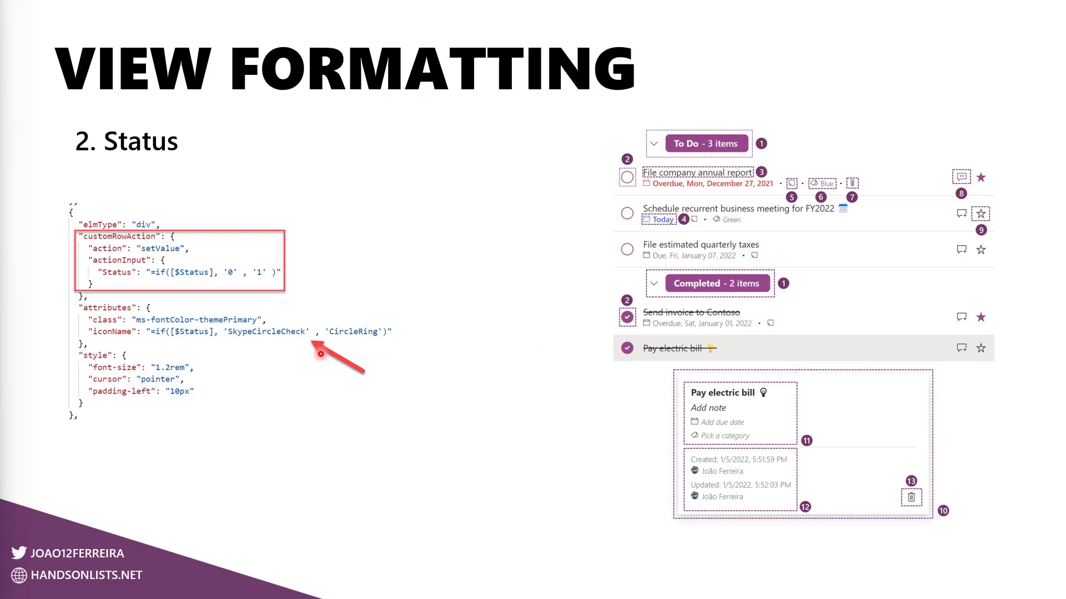
mouse_move(394, 363)
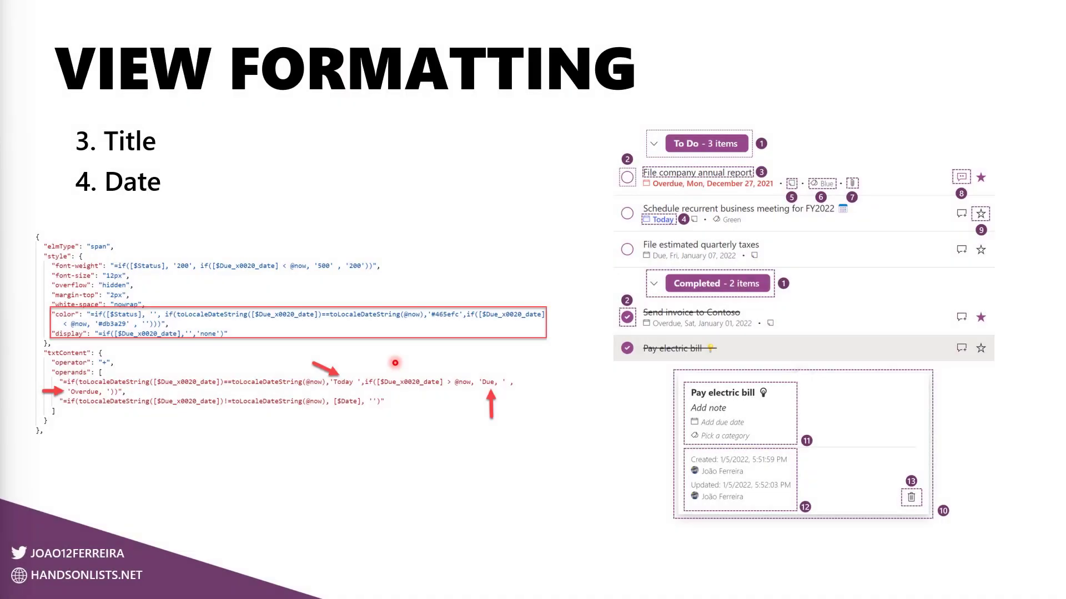
mouse_move(421, 266)
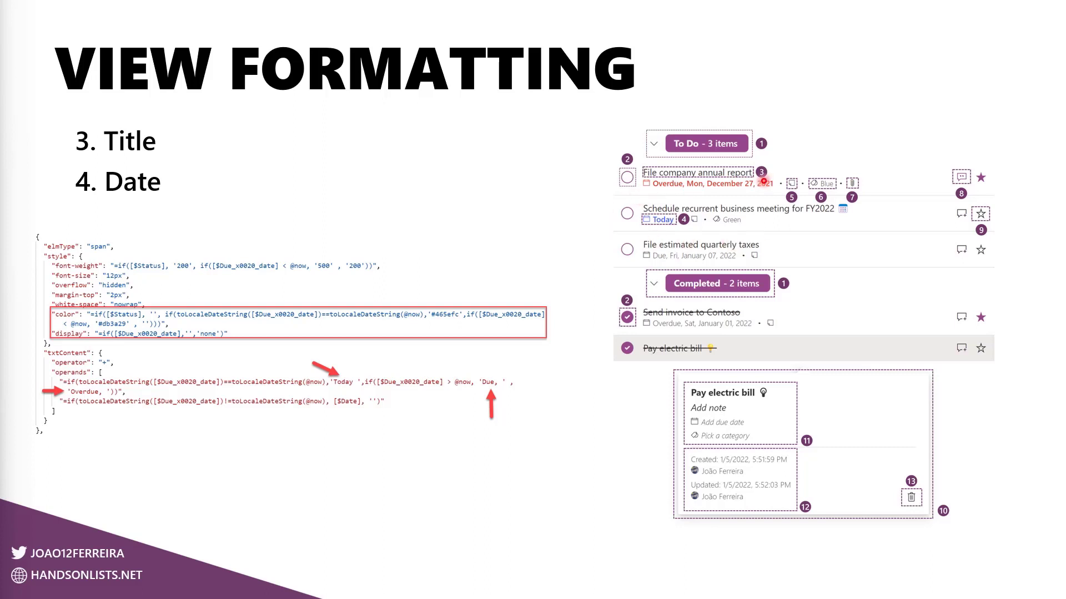
Step: Advance to the '3. Title / 4. Date' View Formatting slide with its JSON date code
click(624, 212)
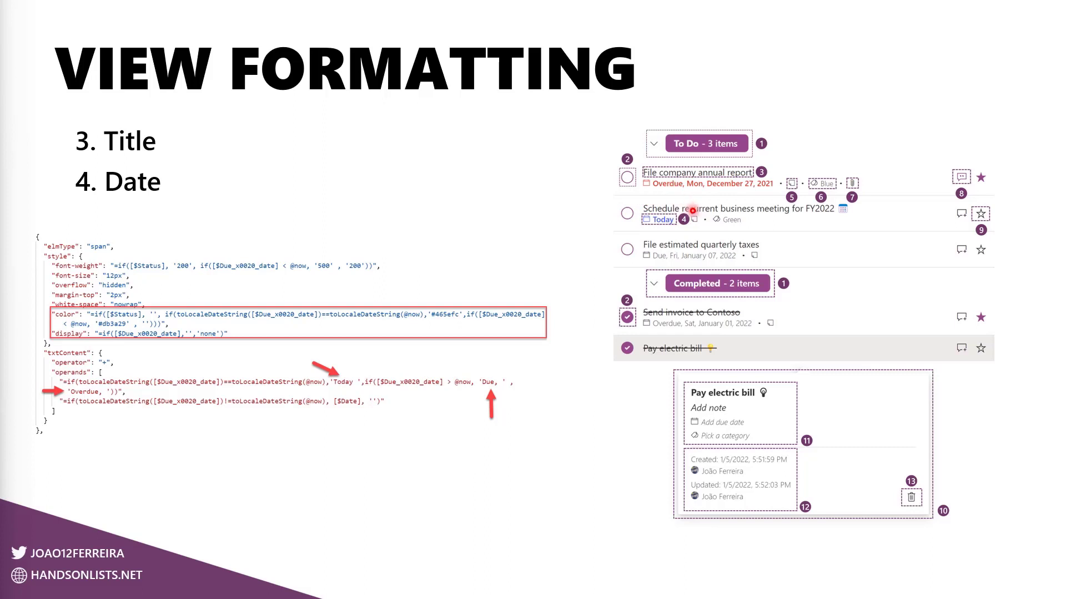
mouse_move(142, 379)
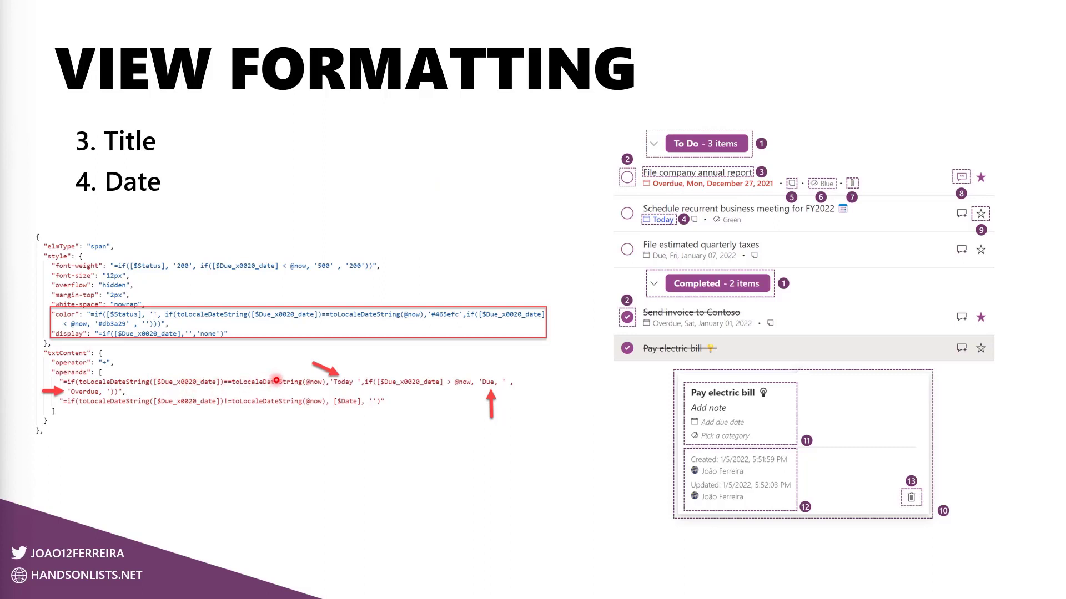
mouse_move(318, 390)
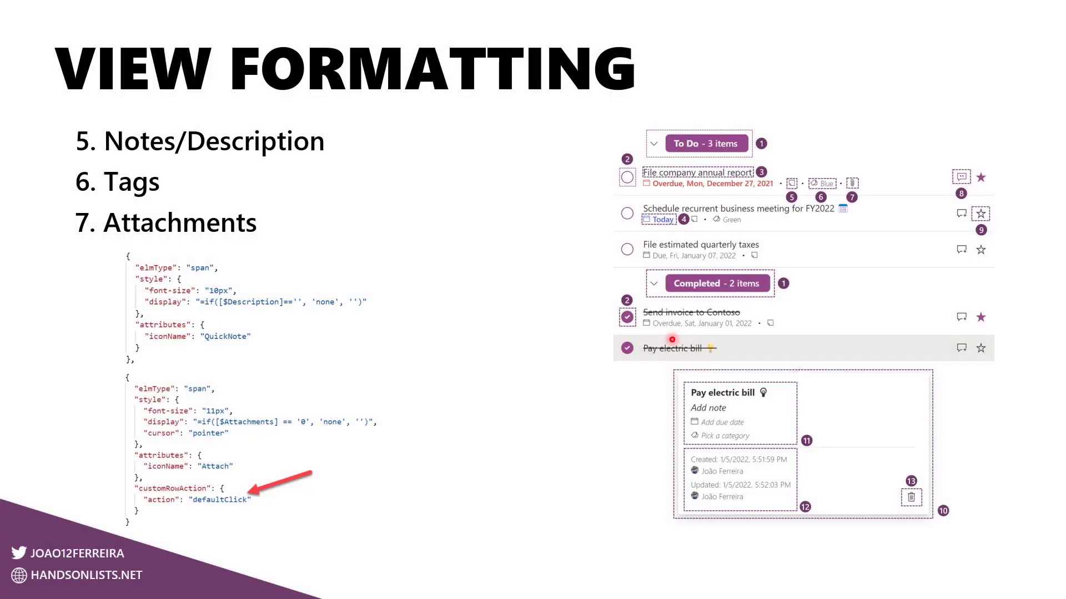
mouse_move(869, 164)
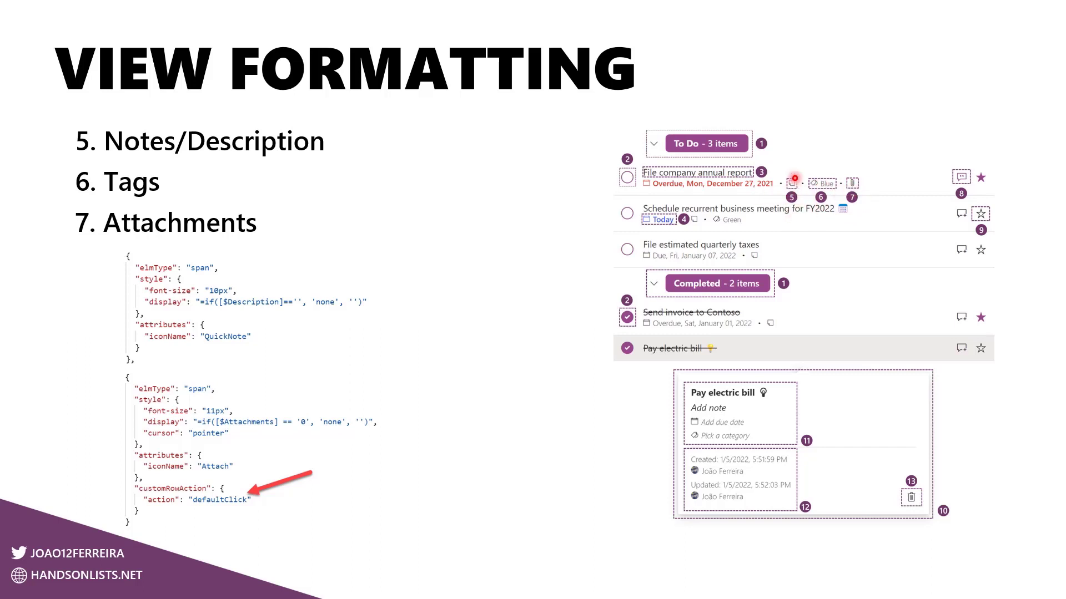
mouse_move(818, 222)
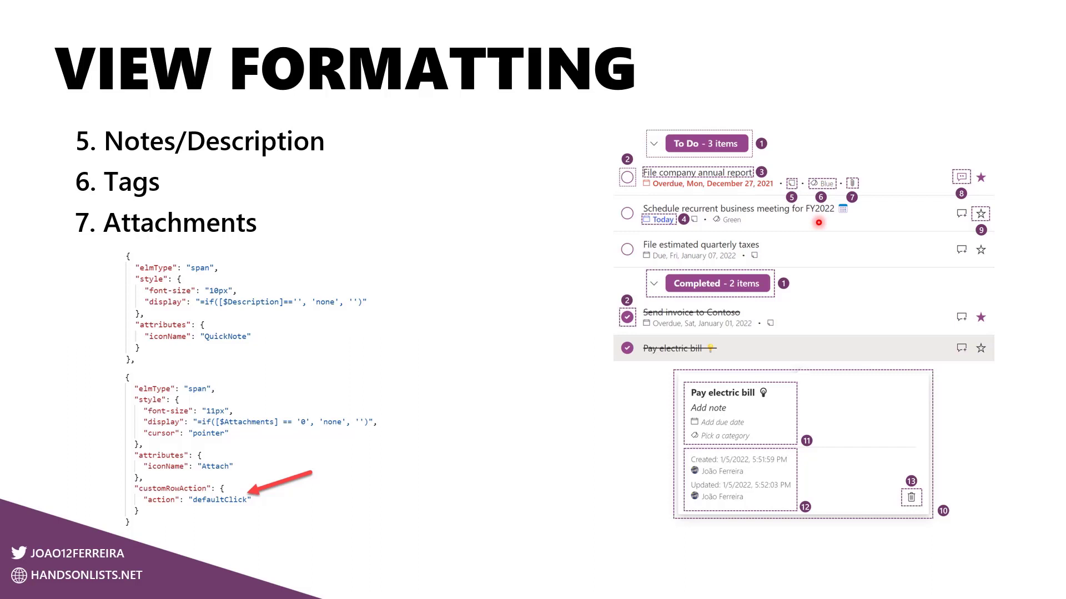
mouse_move(792, 207)
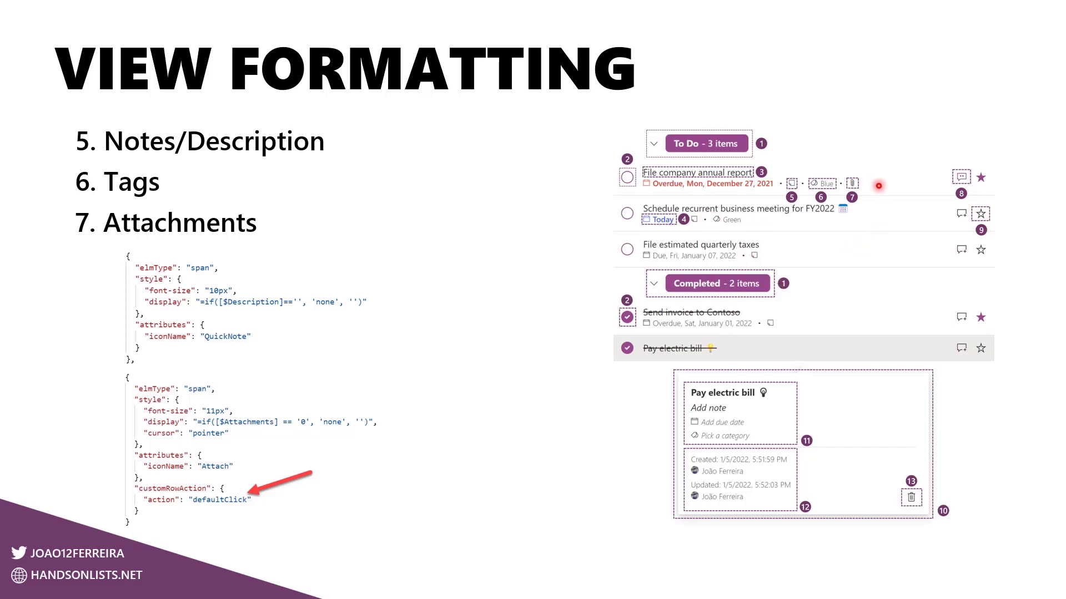
mouse_move(197, 461)
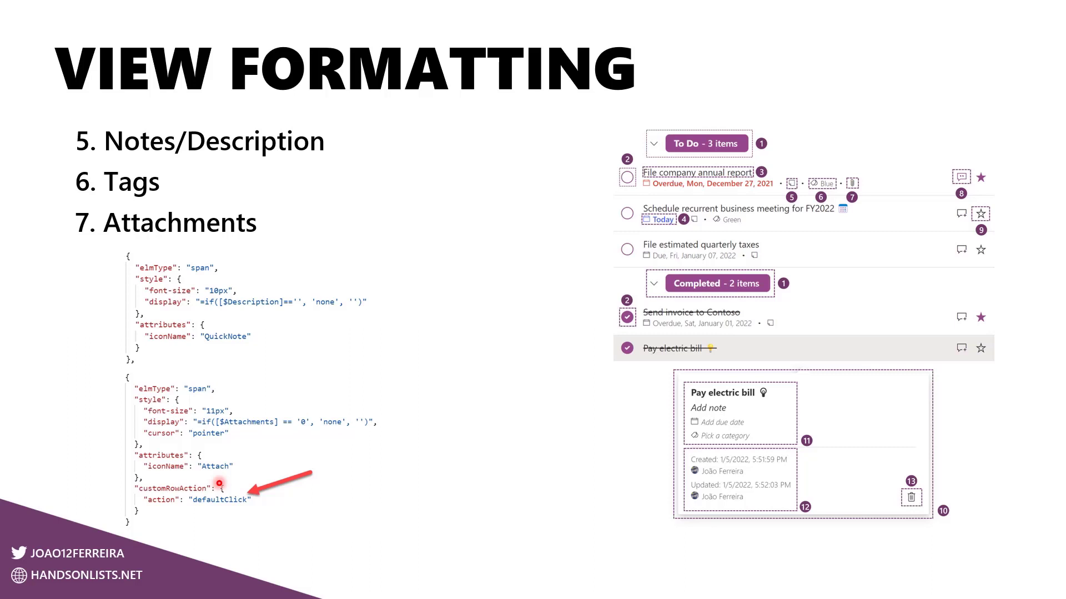
mouse_move(320, 427)
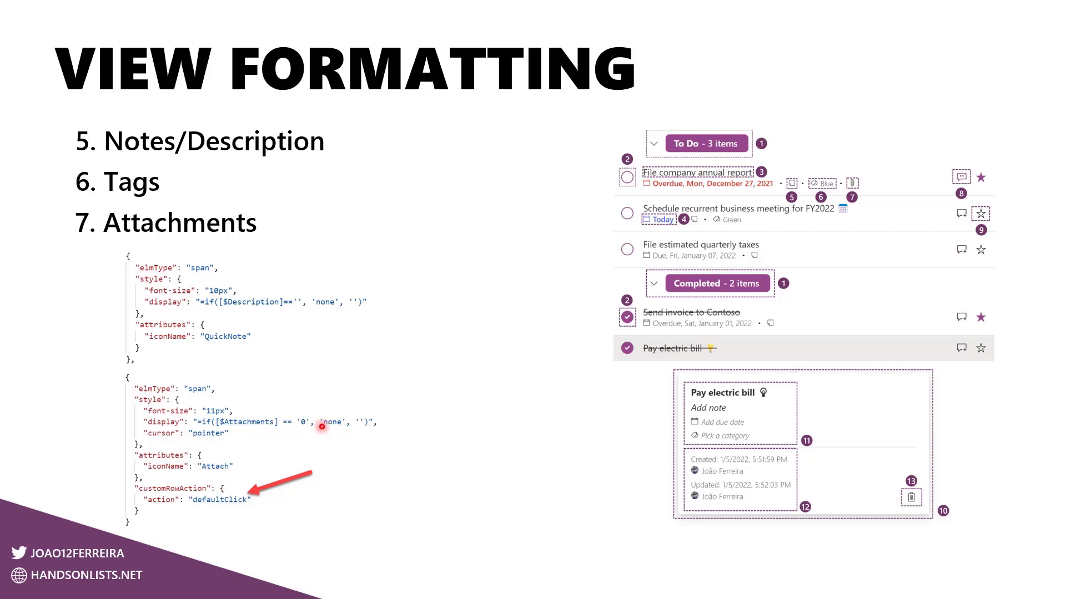
mouse_move(588, 403)
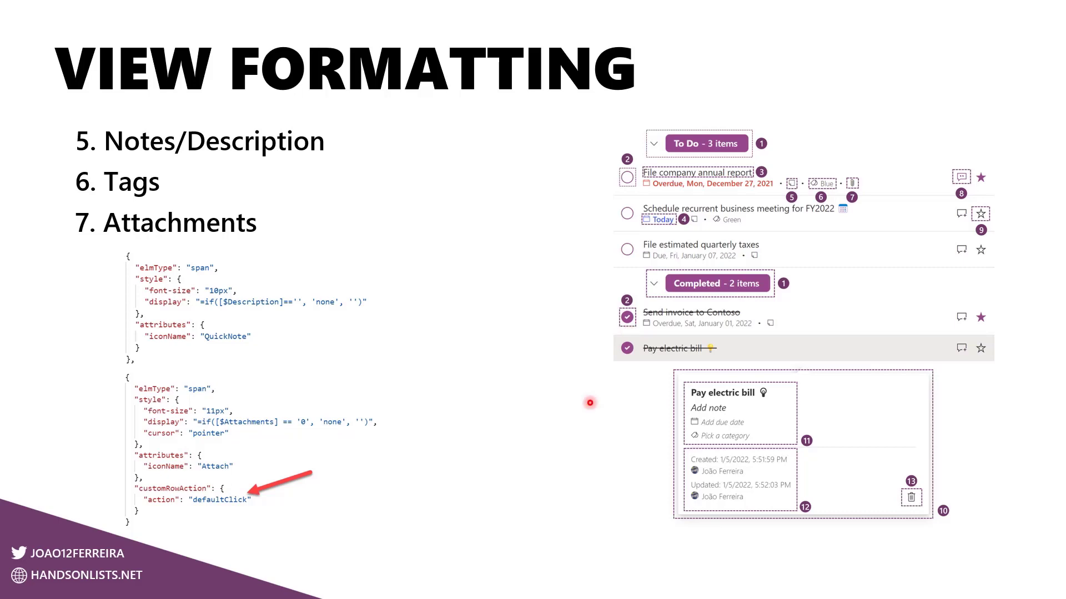
Step: Advance from the Notes, Tags and Attachments slide to the Comments and Favorites slide
key(Right)
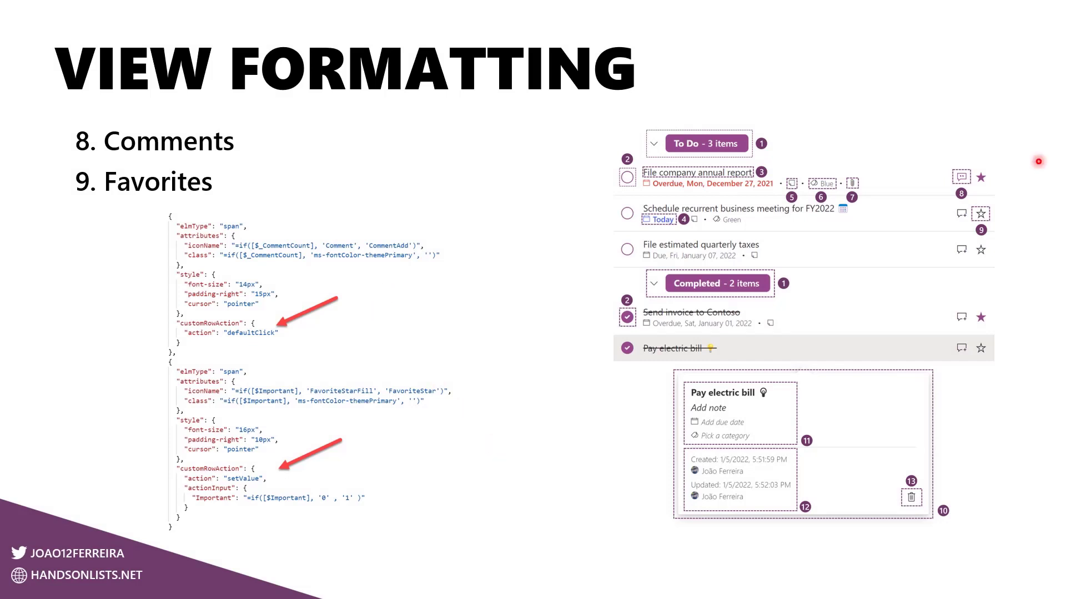
mouse_move(373, 444)
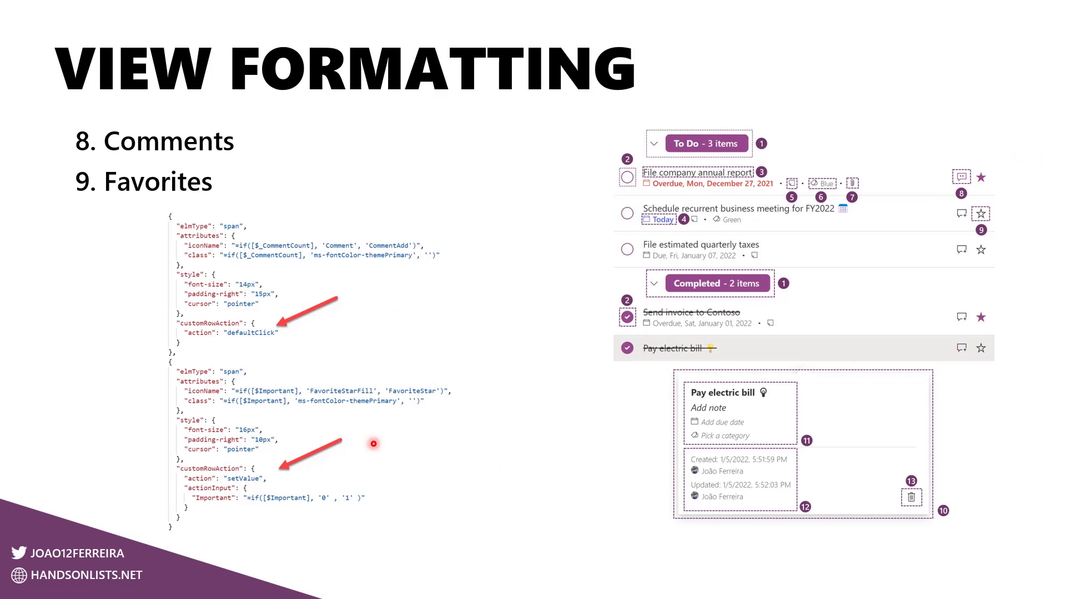
mouse_move(993, 104)
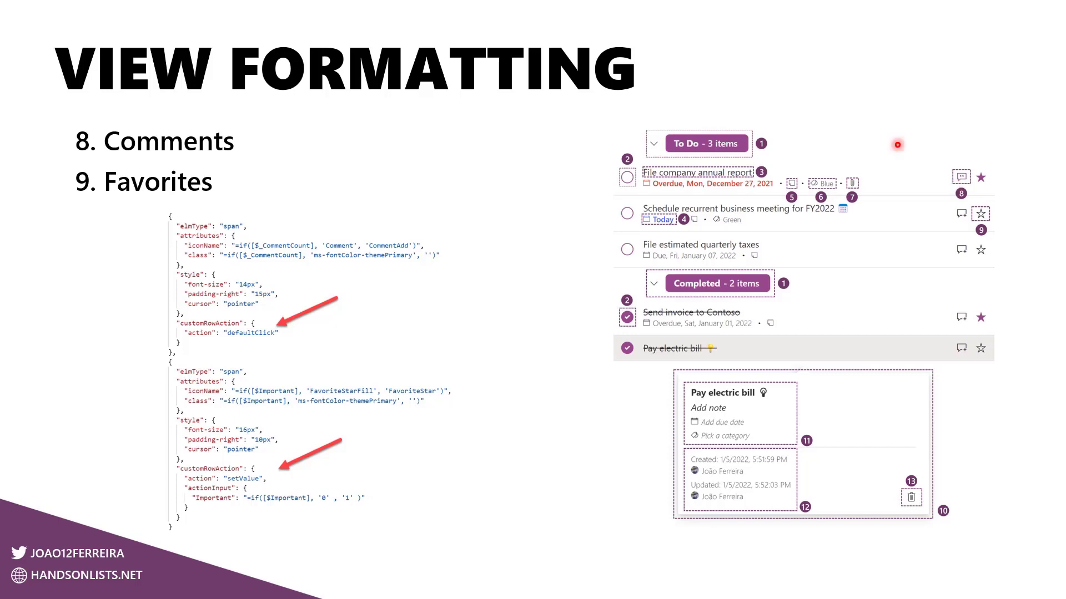
mouse_move(960, 228)
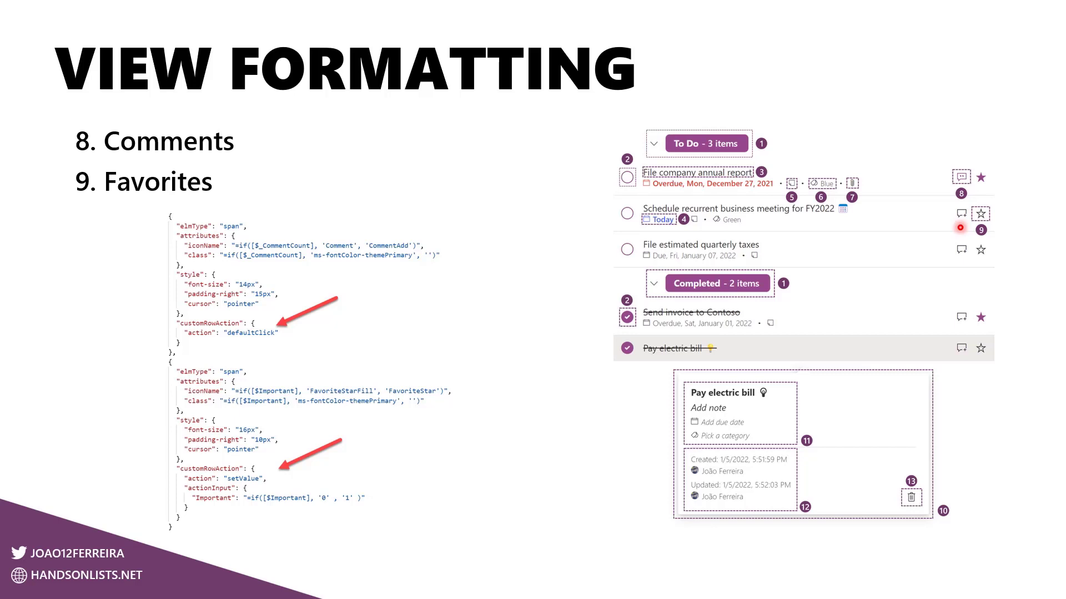
Step: Advance from Comments and Favorites to the item detail, edit form and delete task slide
key(Right)
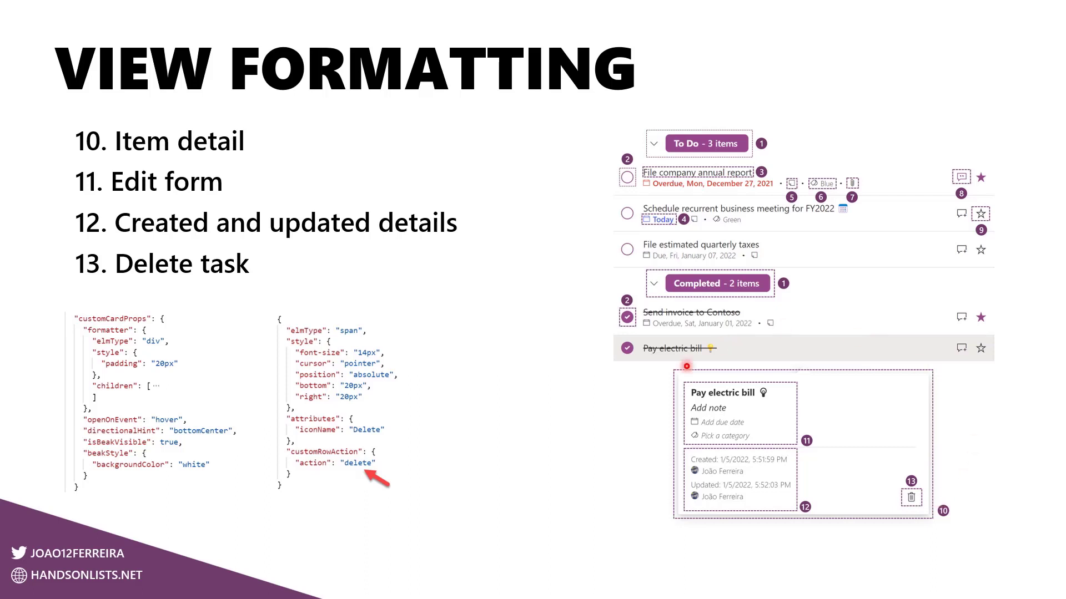
mouse_move(112, 305)
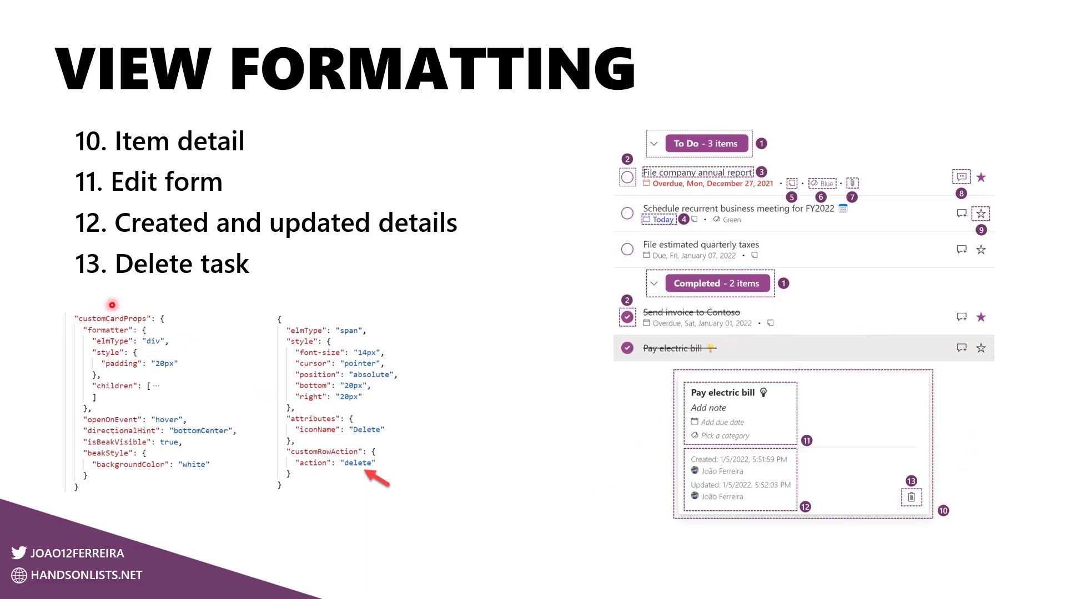
mouse_move(942, 491)
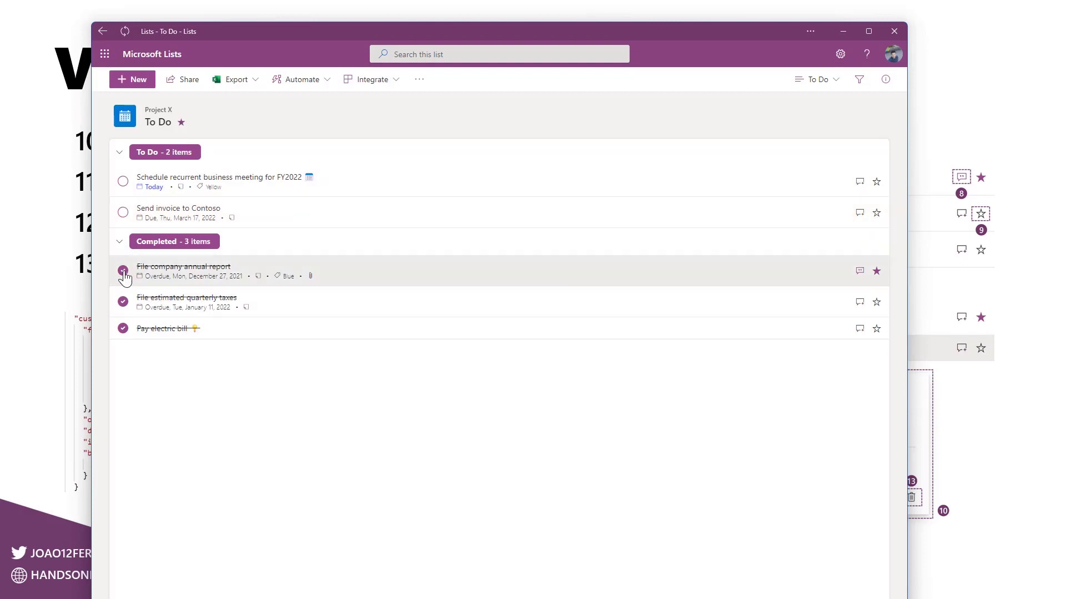
Step: Switch the File company annual report task's category pill from Blue to Yellow
click(123, 271)
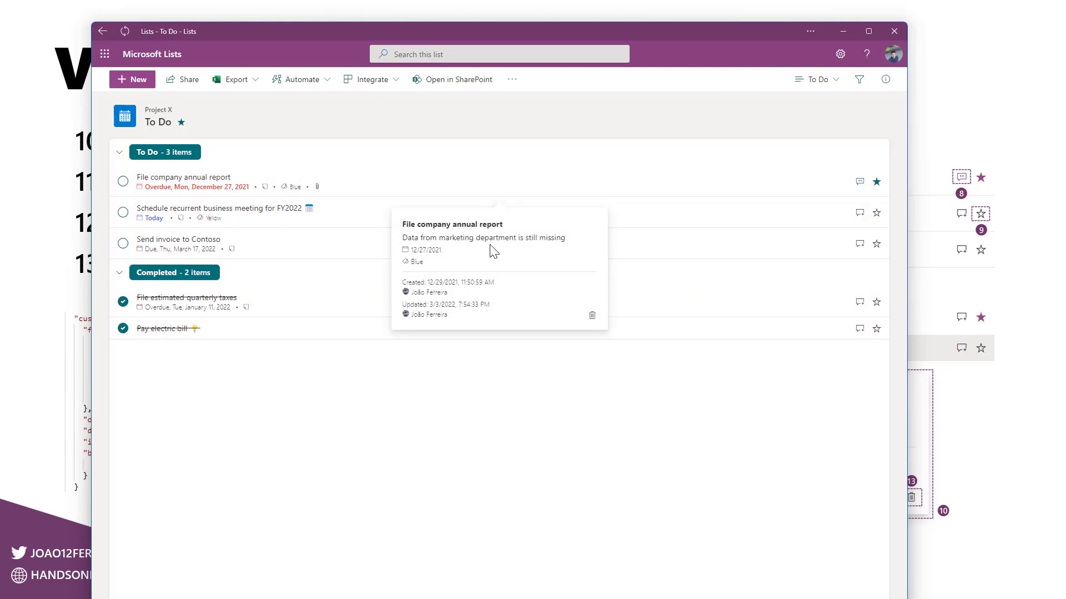
mouse_move(258, 186)
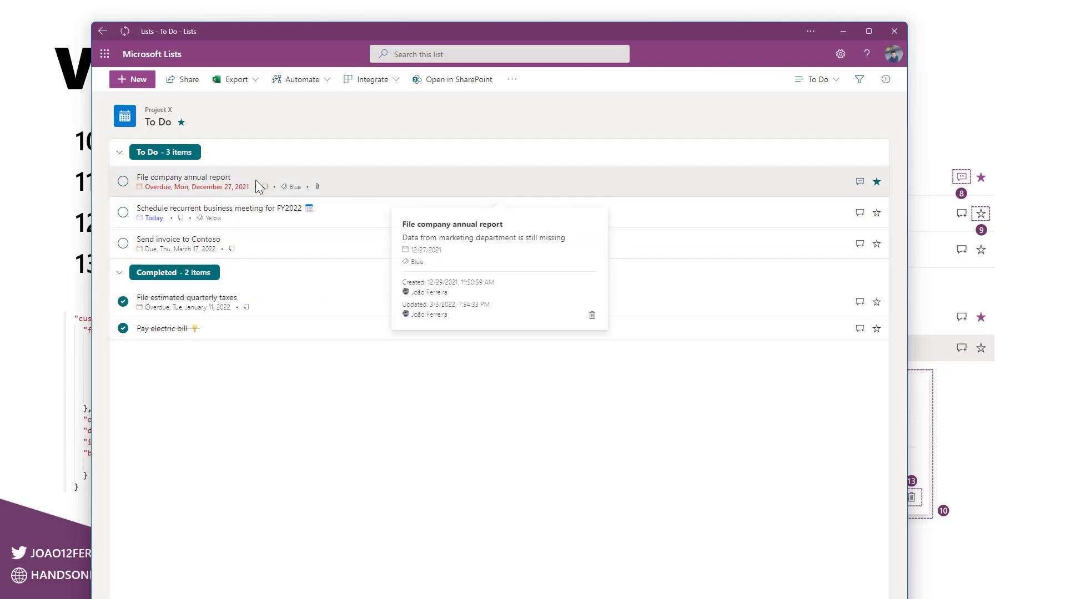
mouse_move(124, 189)
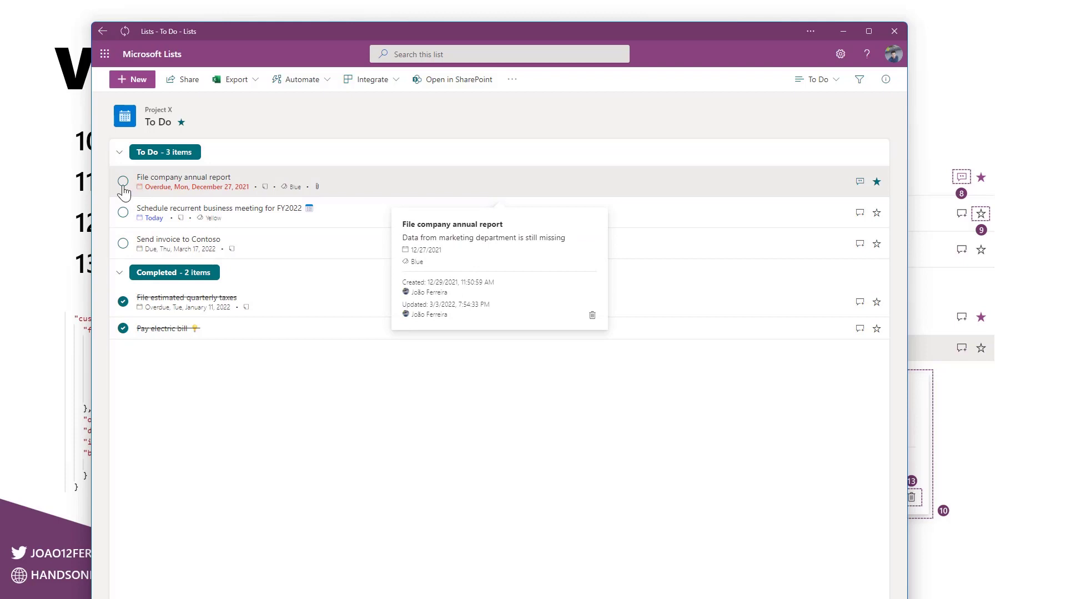
click(452, 224)
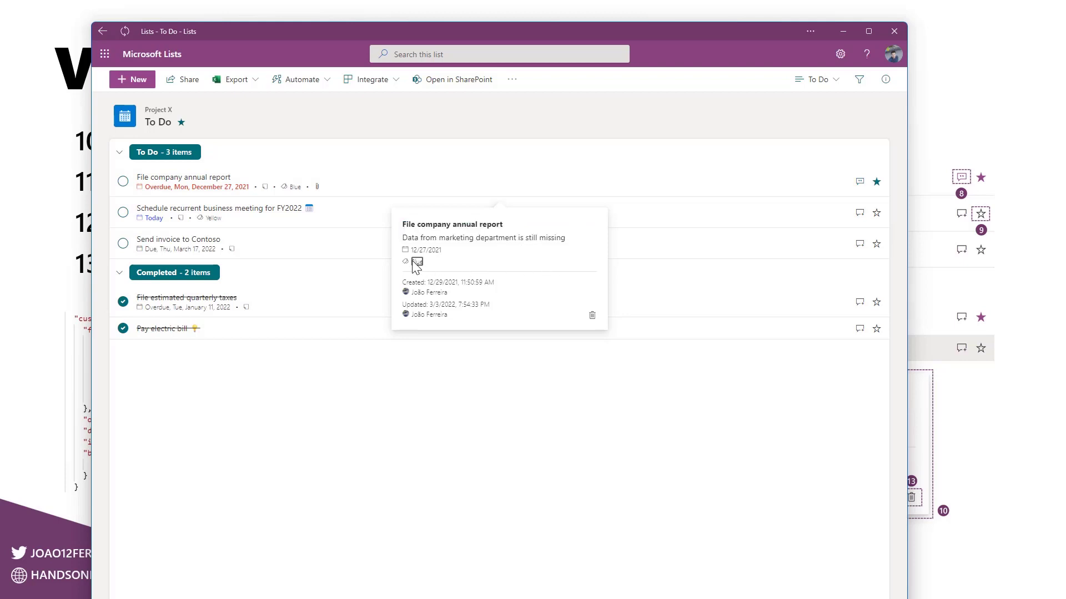
click(415, 263)
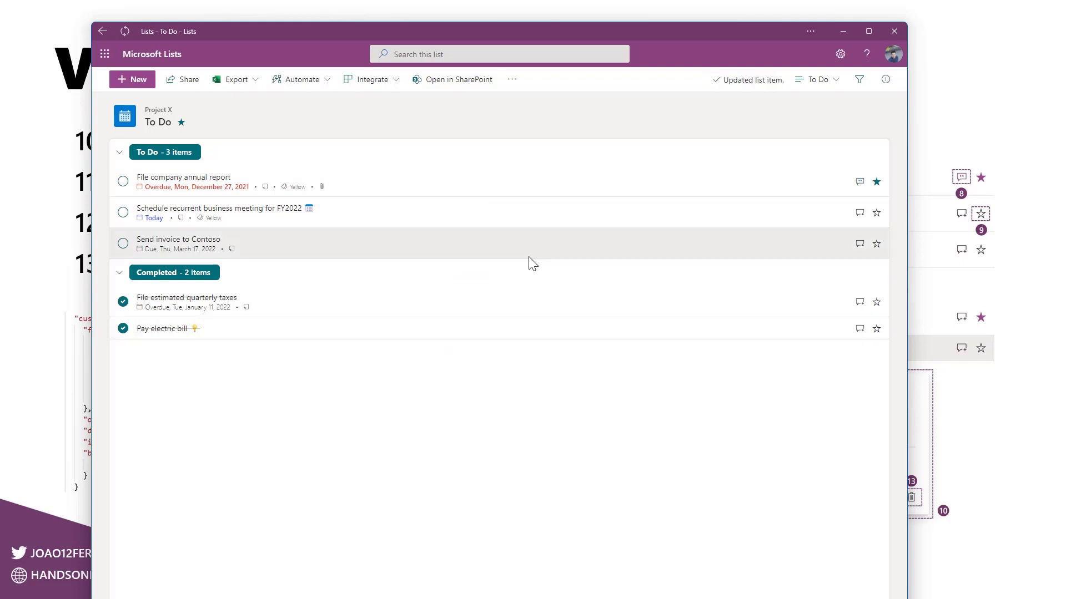
click(178, 240)
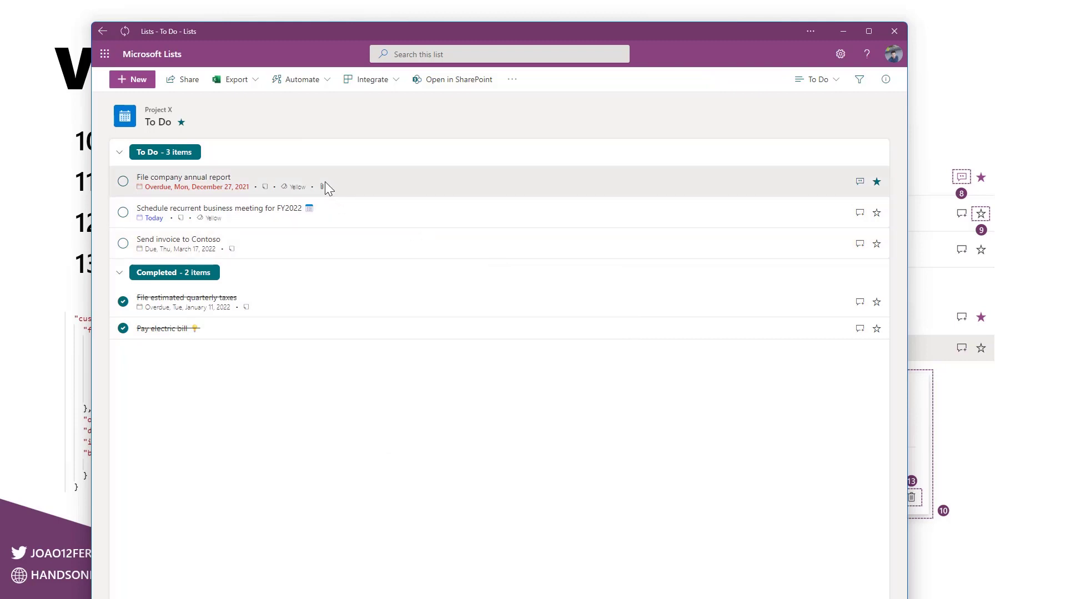
Step: Open the File company annual report item form showing its Yellow category, attachment and comment
click(858, 182)
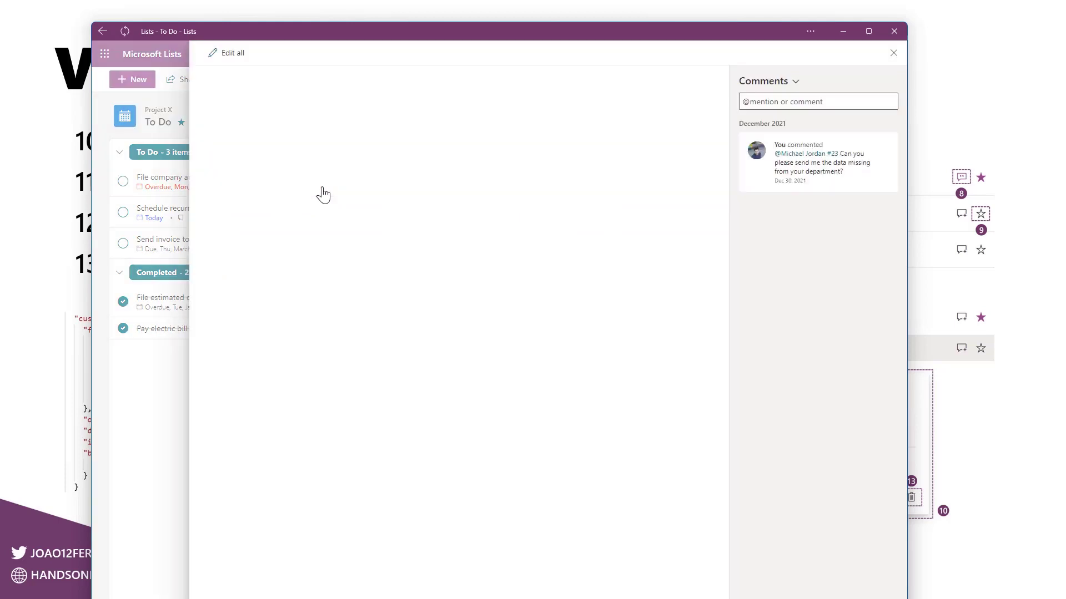
click(156, 181)
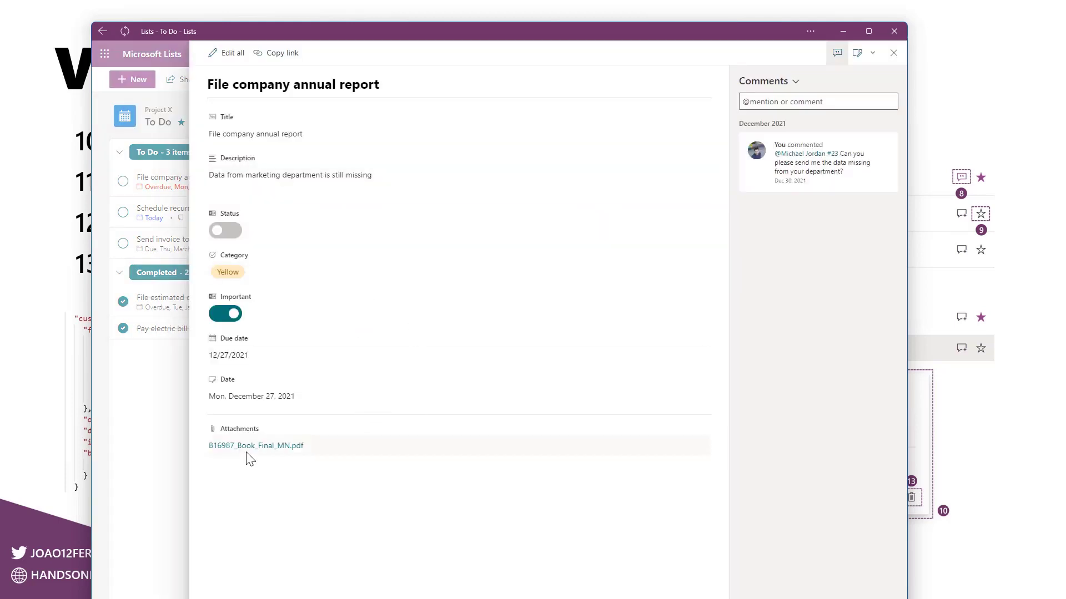
click(893, 54)
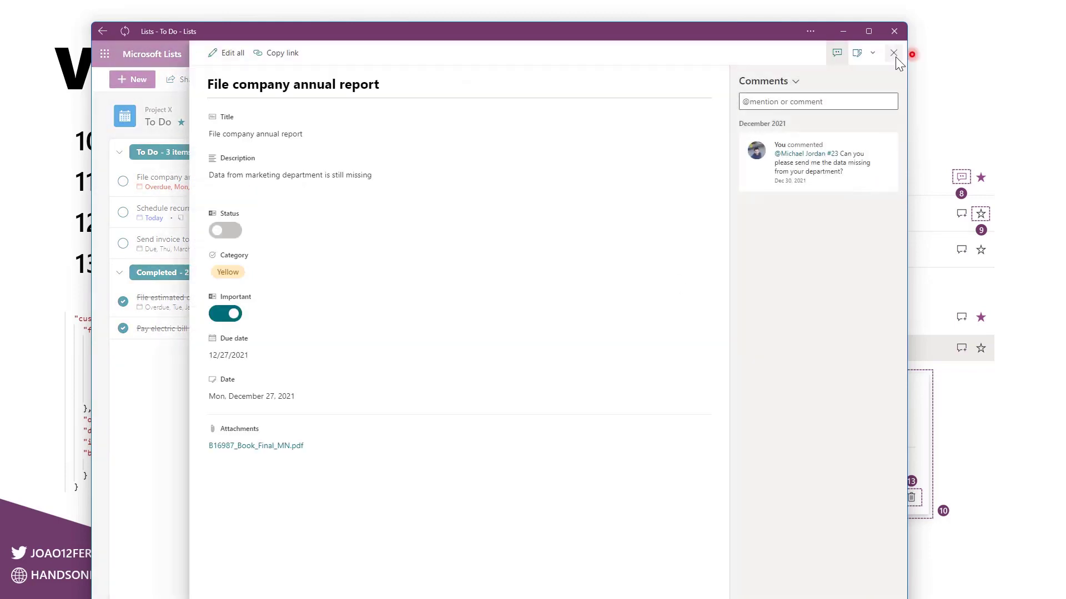
Step: Close the item form and unstar File company annual report as important
click(893, 53)
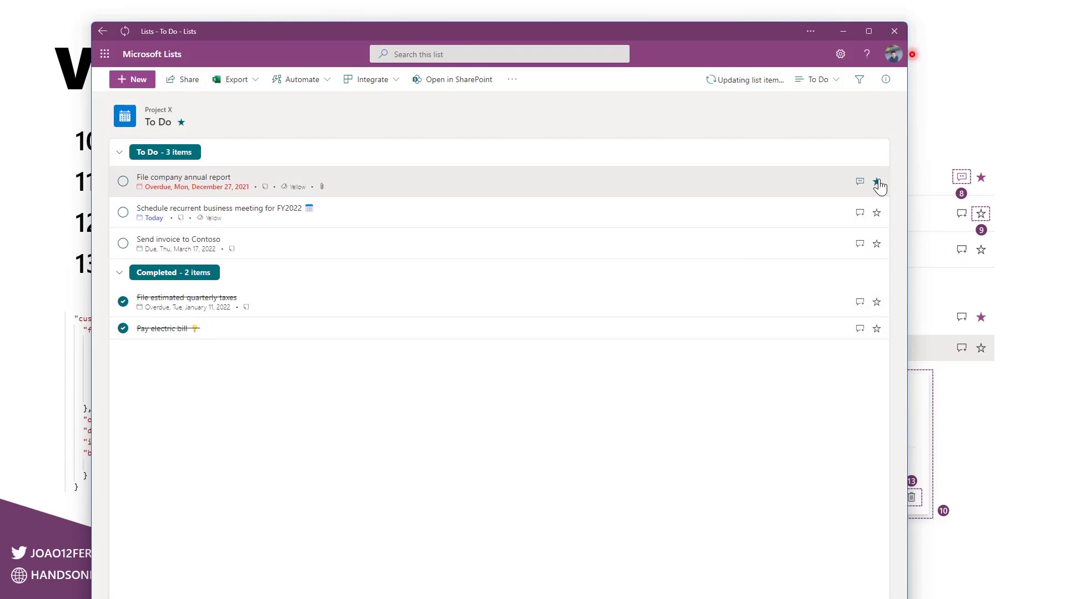
click(876, 184)
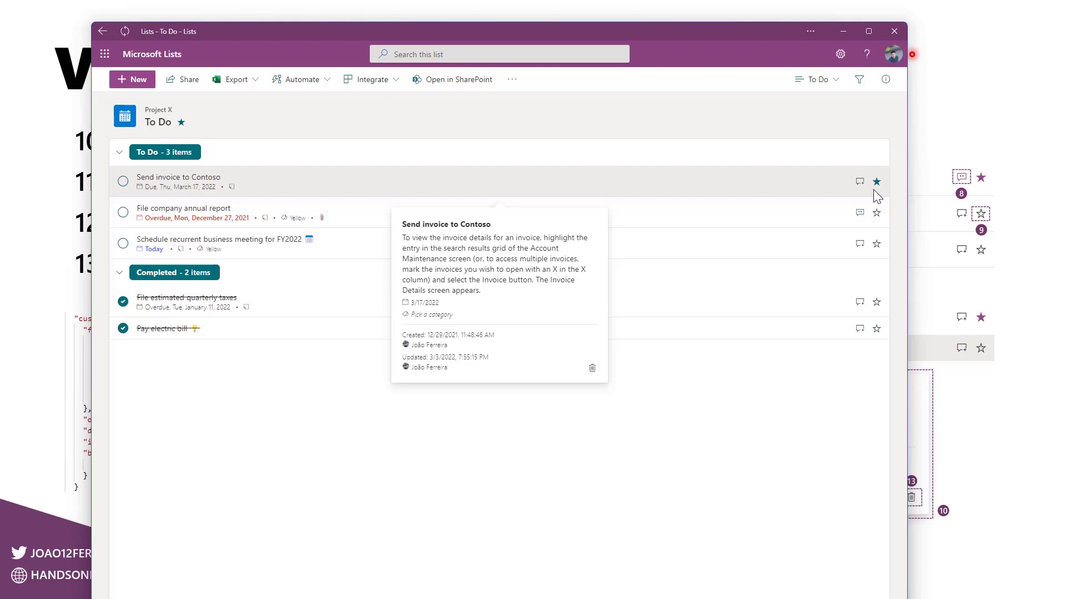
mouse_move(718, 4)
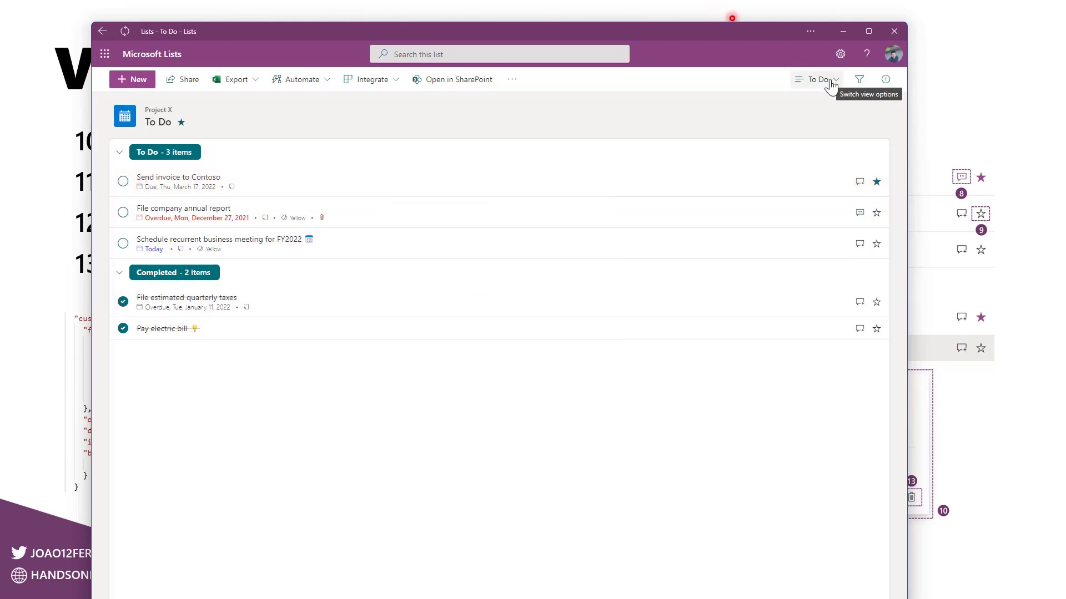
Step: Open Format current view and scroll through the To Do view's JSON code
click(816, 79)
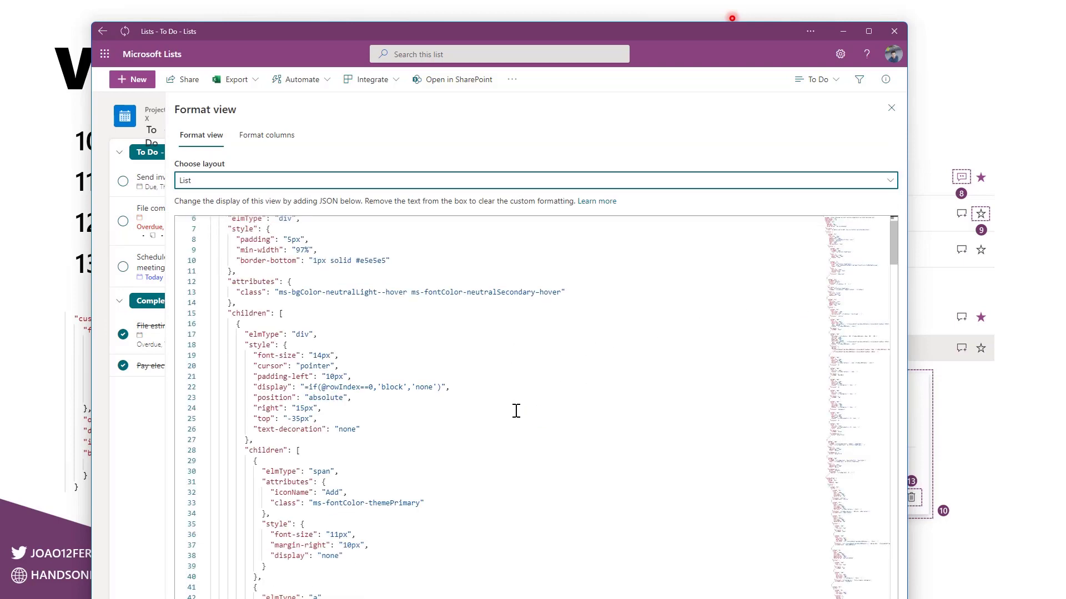
scroll(down, 3)
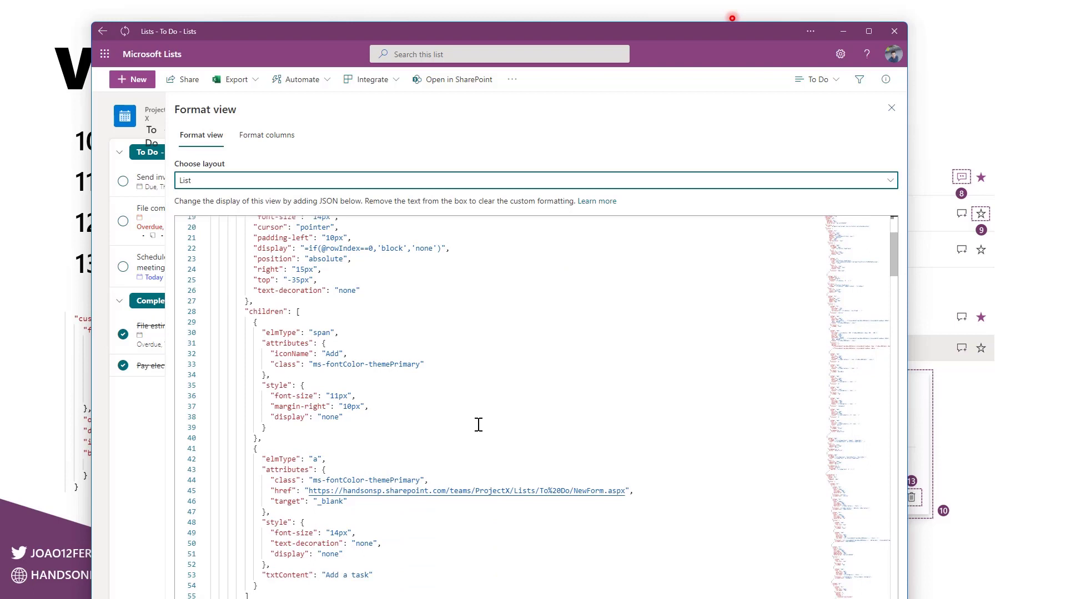
scroll(down, 3)
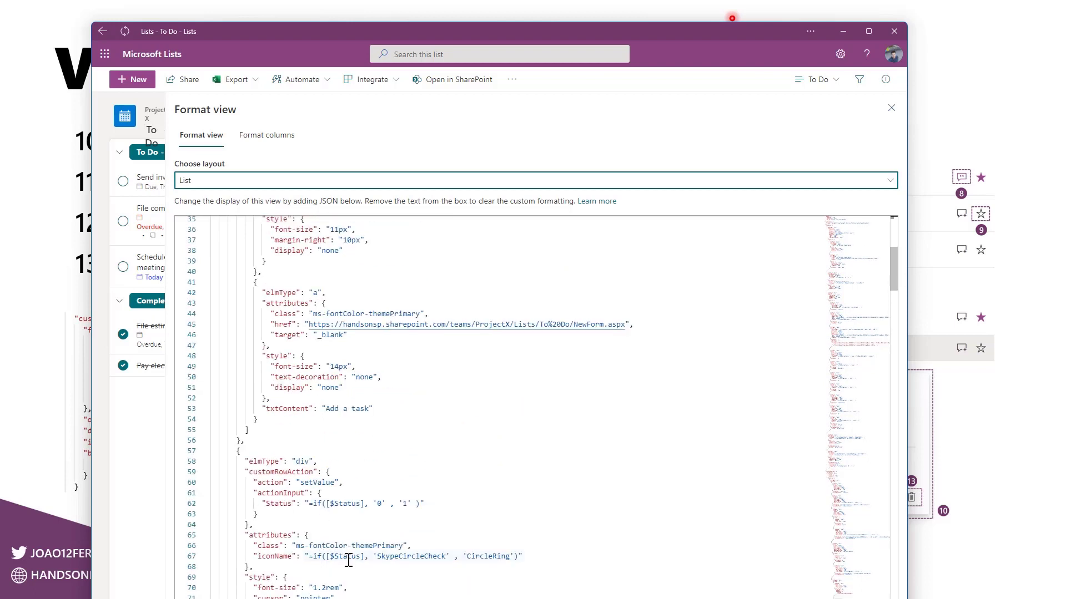
mouse_move(347, 556)
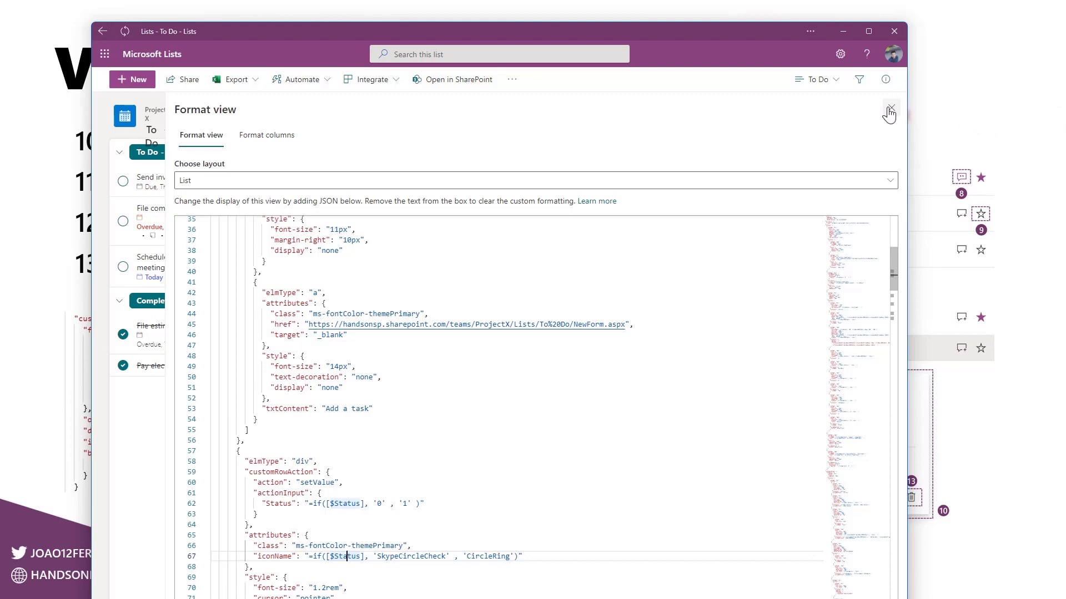
Step: Close the Format view pane to return to the item detail and delete task slide
click(889, 109)
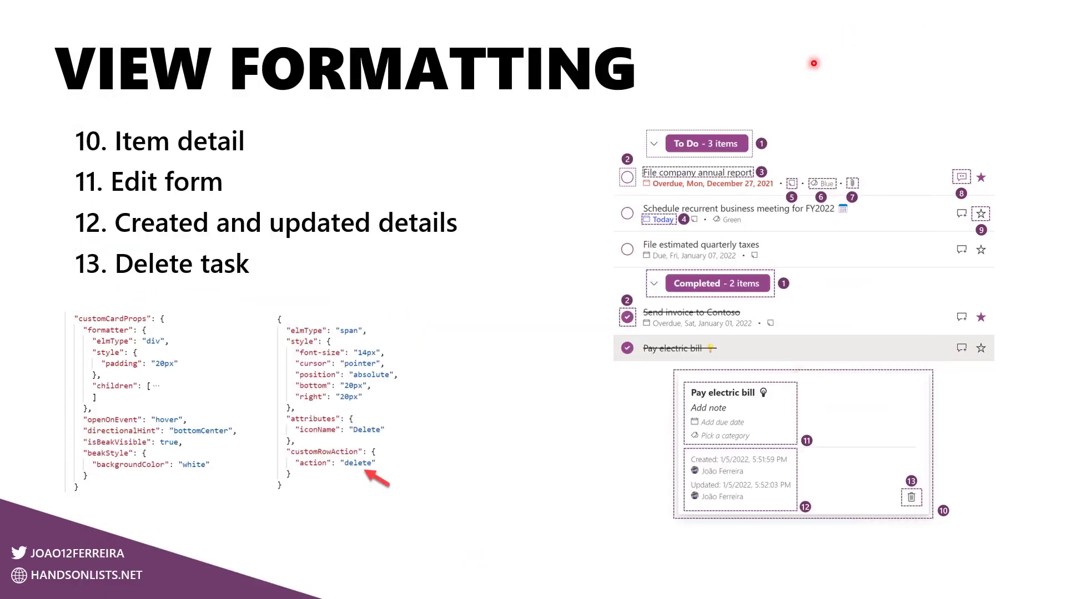
mouse_move(775, 104)
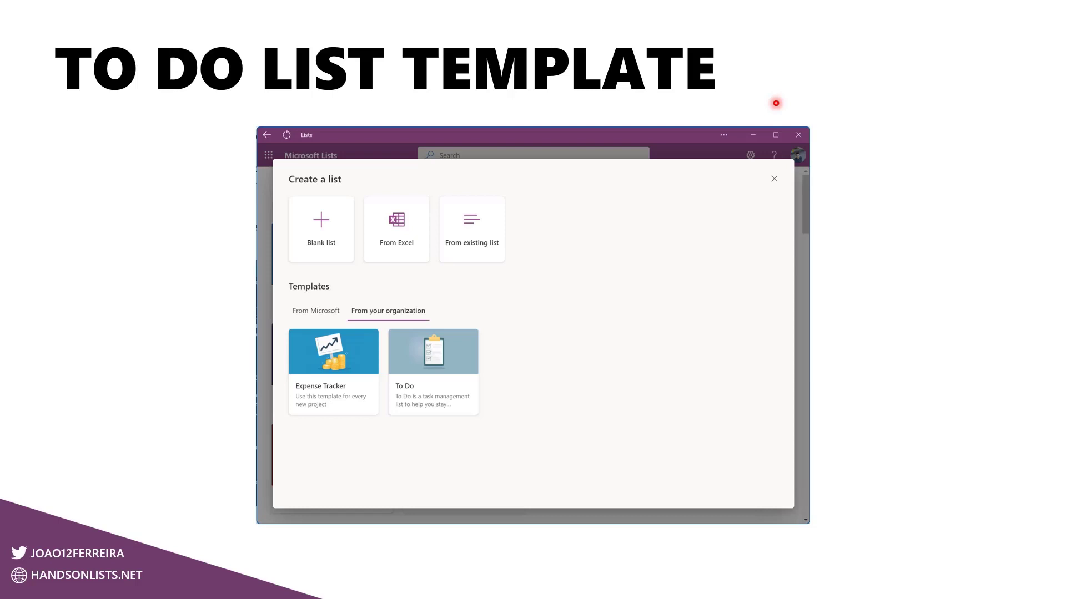
mouse_move(451, 470)
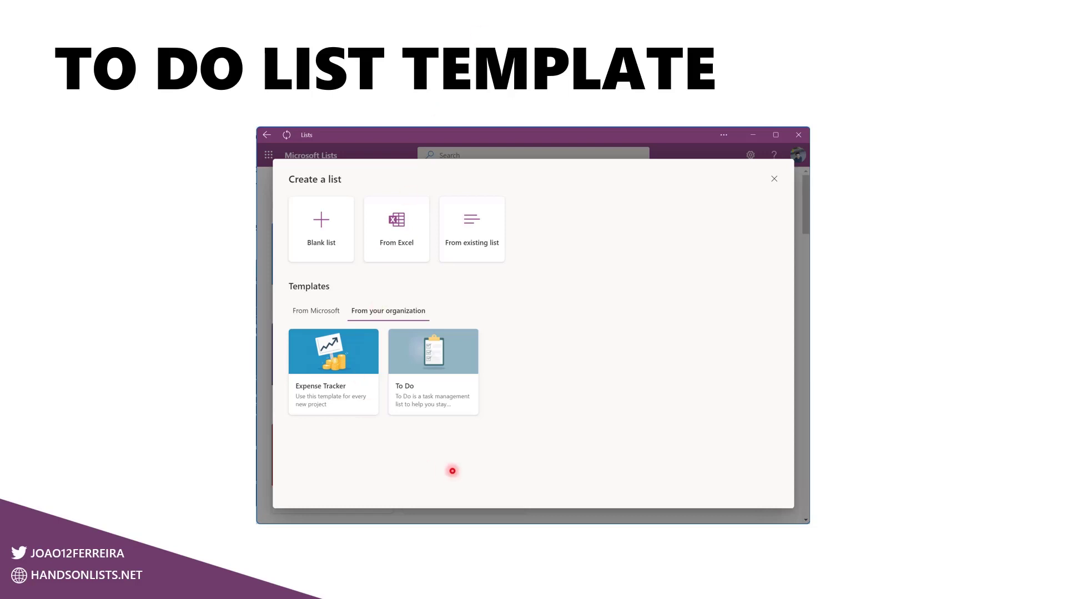
mouse_move(445, 421)
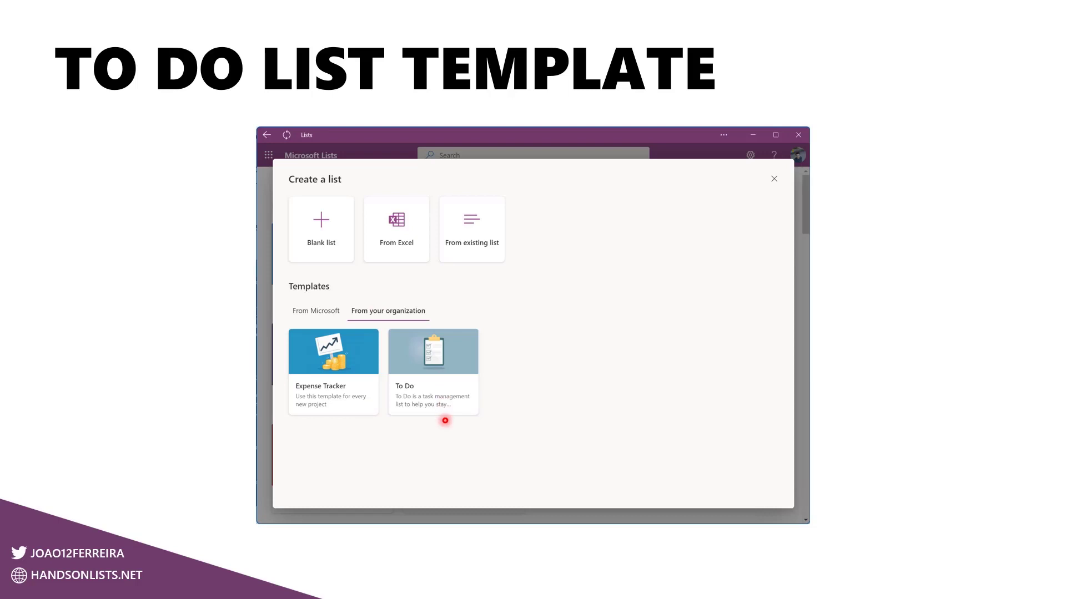